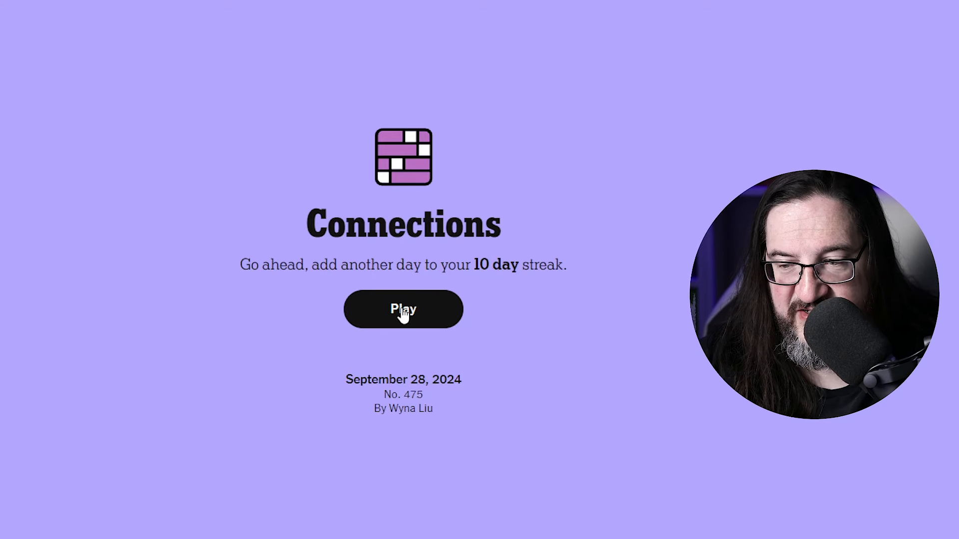
# - Start today's Connections puzzle so the sixteen-word grid is shown
pyautogui.click(403, 309)
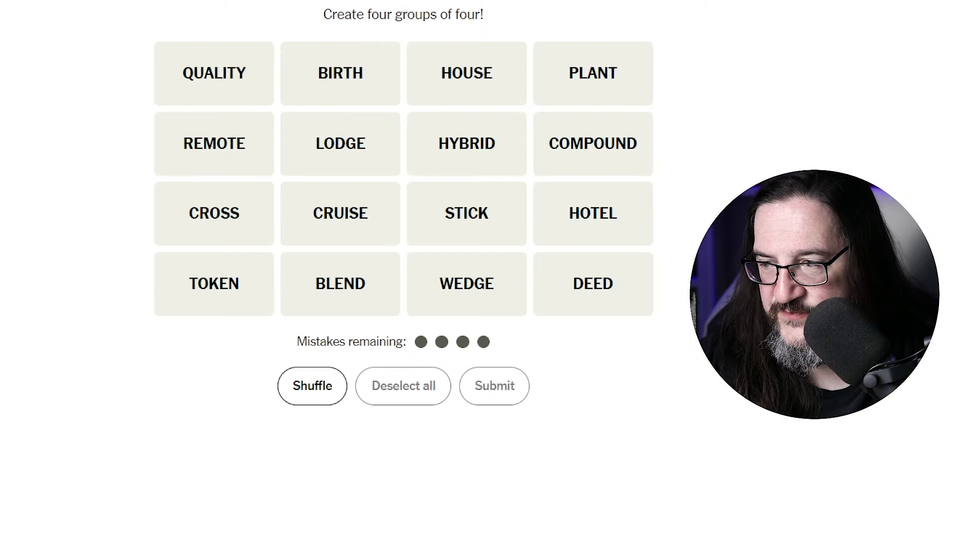
pyautogui.scroll(3)
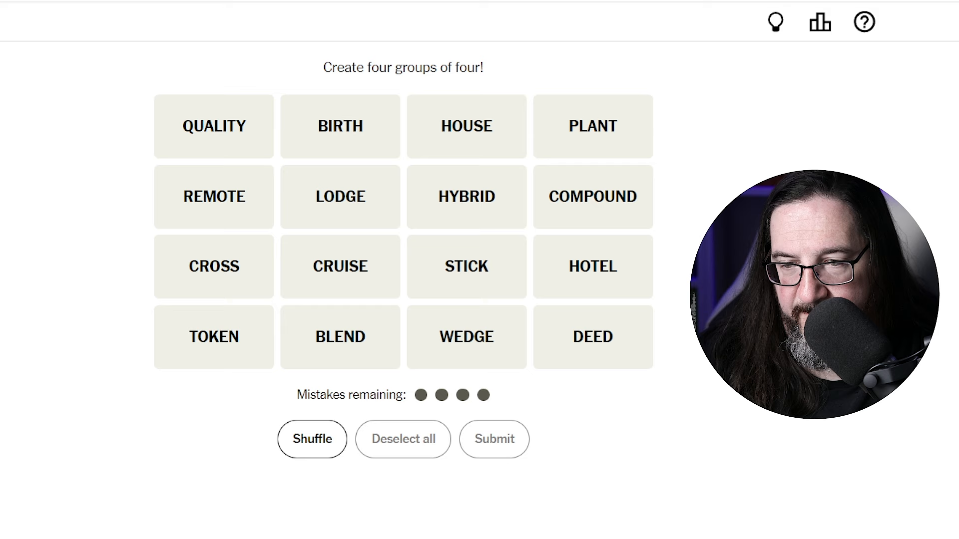
pyautogui.moveTo(601, 206)
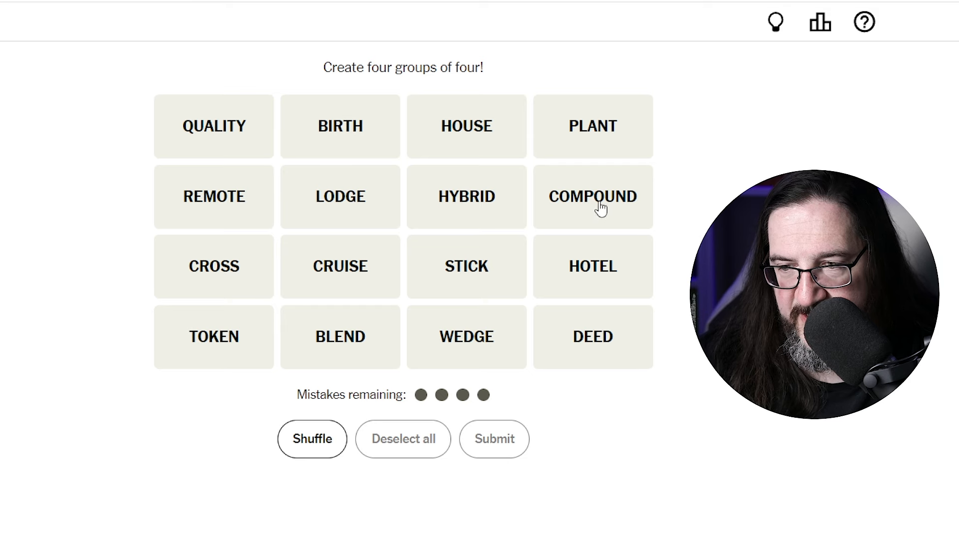
# - Guess LODGE, COMPOUND, HOUSE and HOTEL; after rejection, deselect all words
pyautogui.click(340, 197)
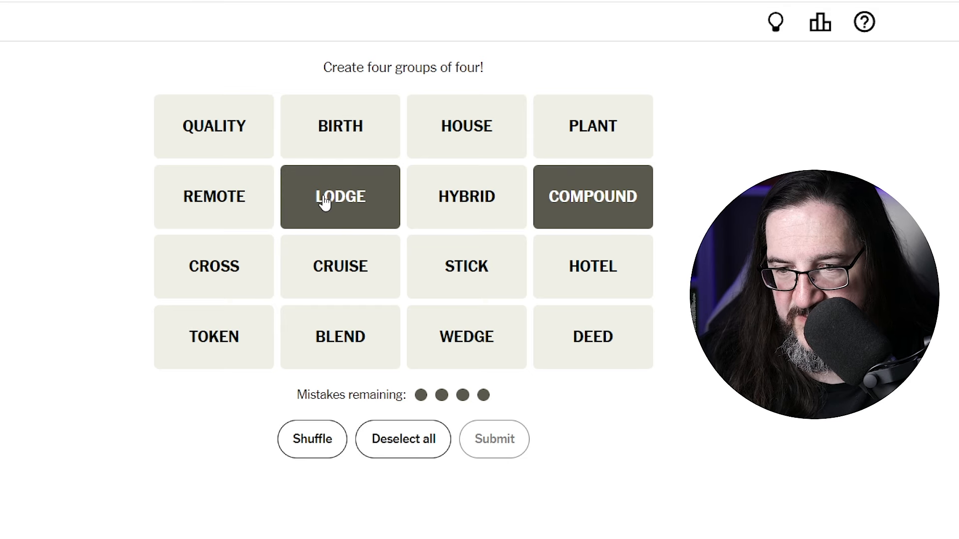
pyautogui.moveTo(473, 152)
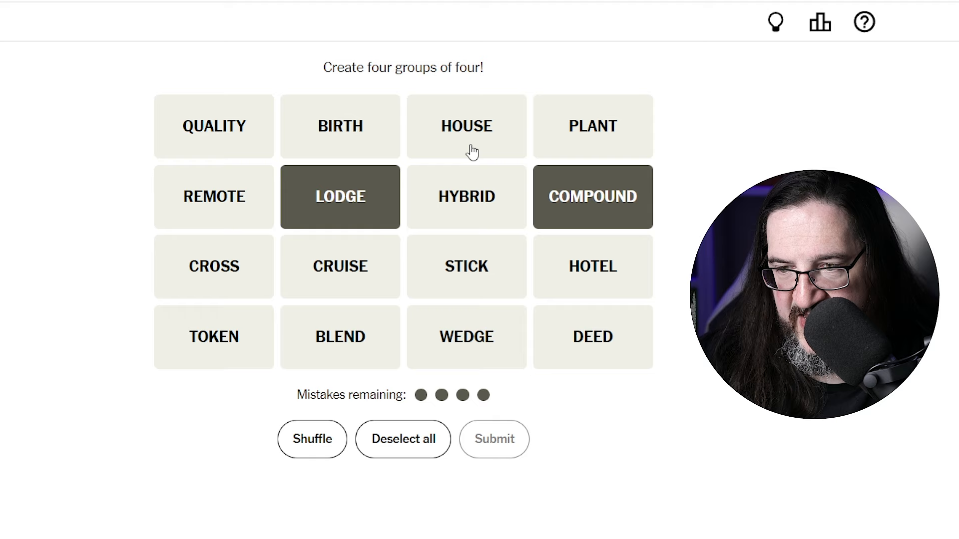
pyautogui.click(467, 127)
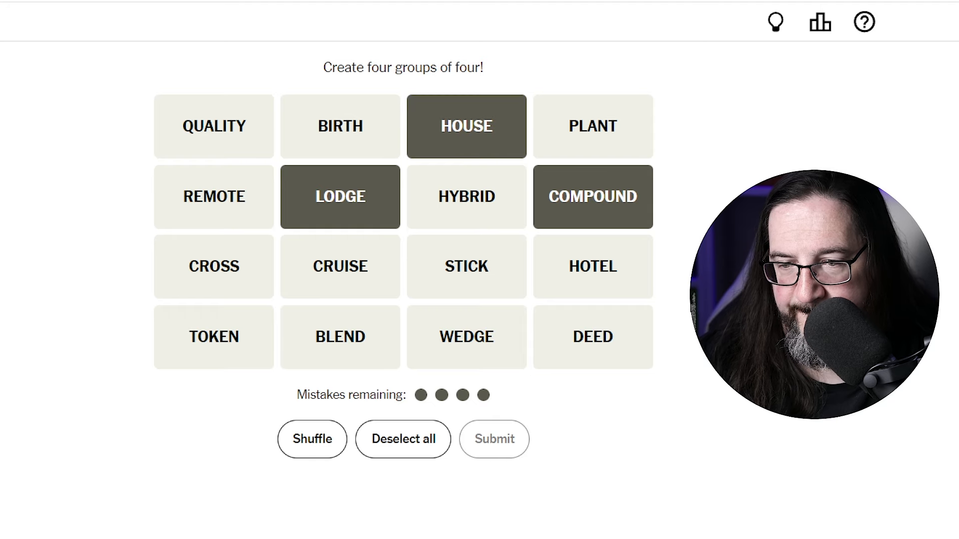
pyautogui.moveTo(592, 275)
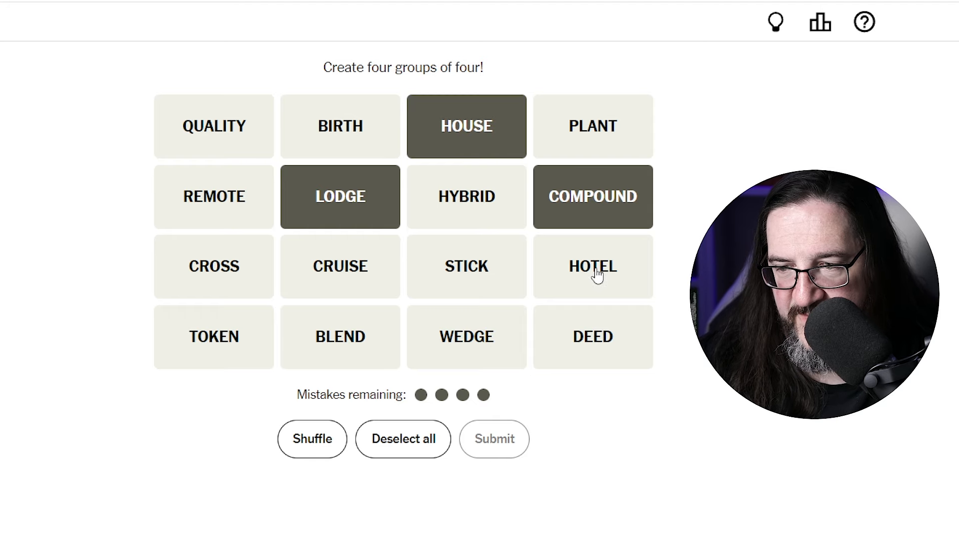
pyautogui.click(593, 265)
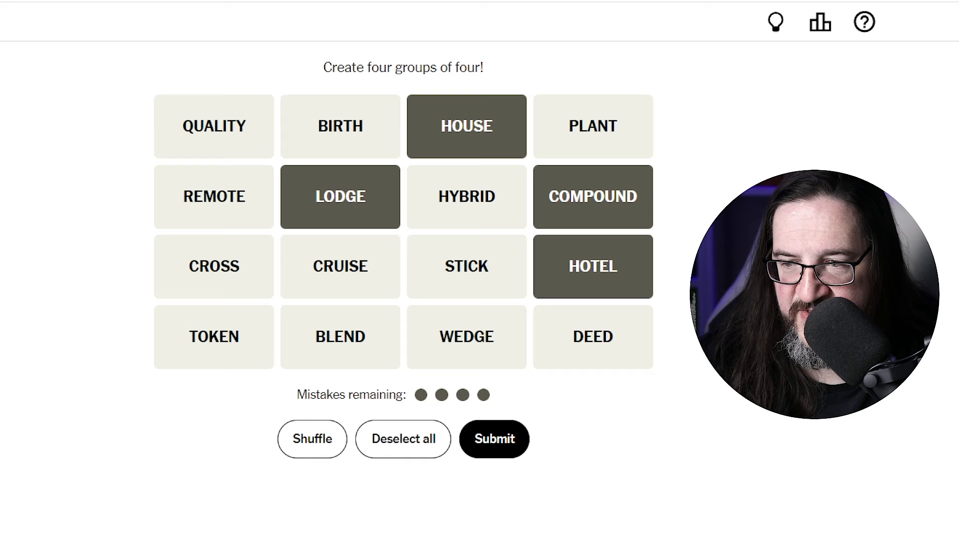
pyautogui.moveTo(625, 456)
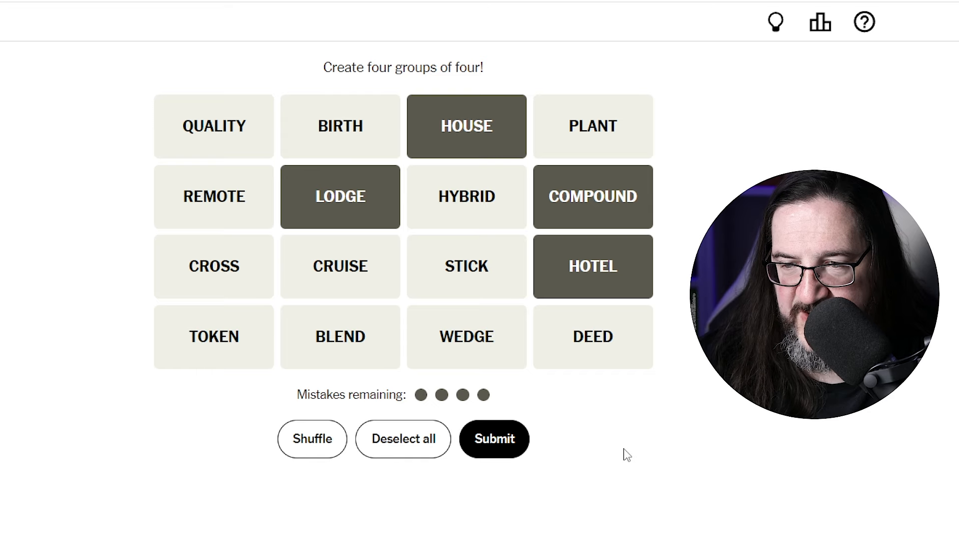
pyautogui.moveTo(500, 519)
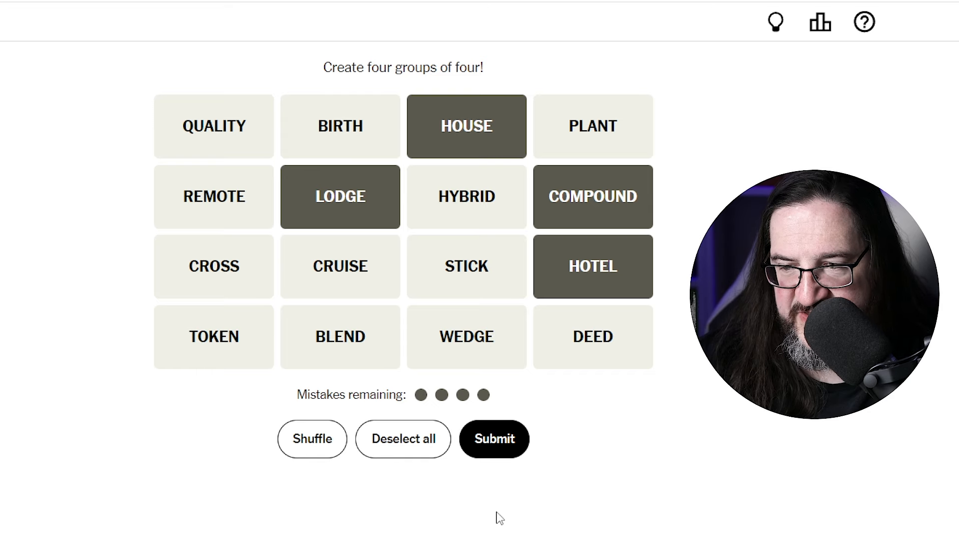
pyautogui.moveTo(513, 525)
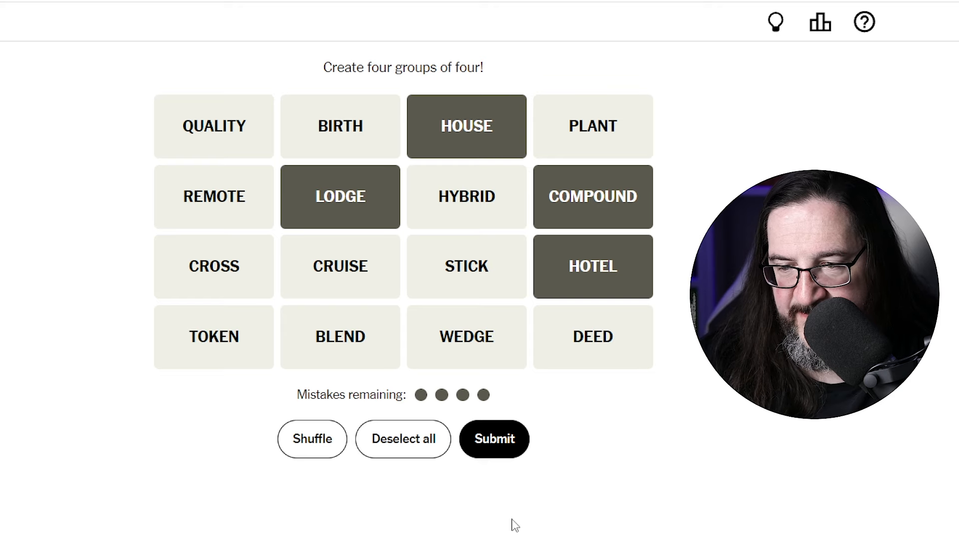
pyautogui.moveTo(494, 440)
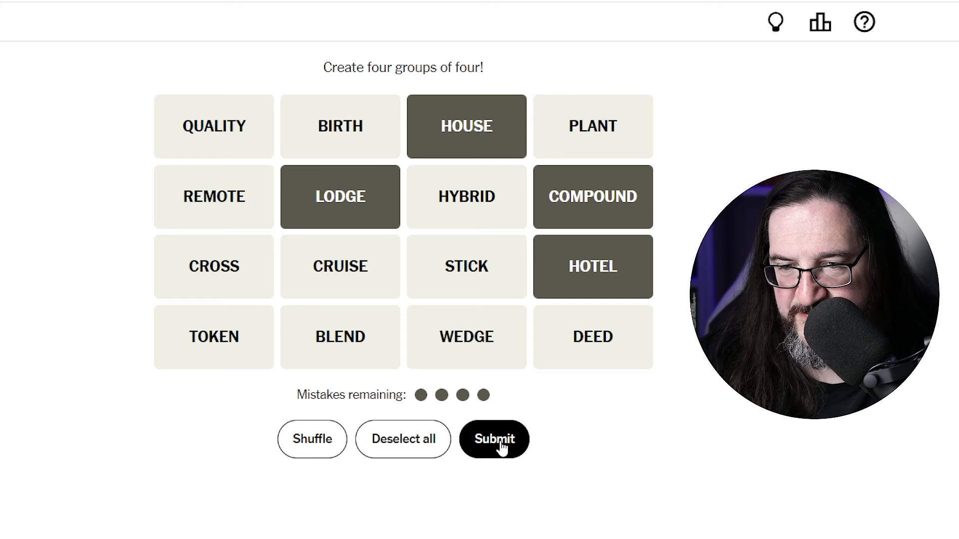
pyautogui.click(493, 439)
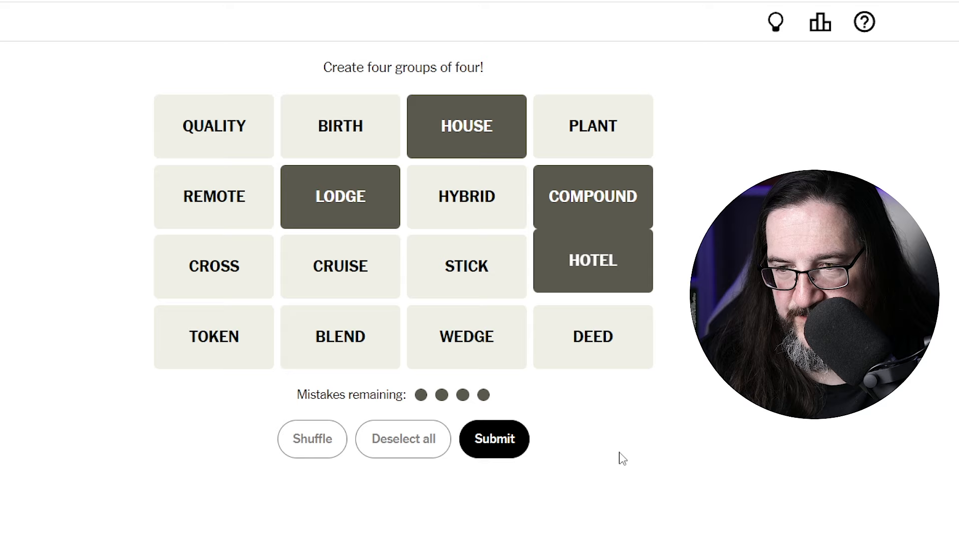
pyautogui.click(494, 440)
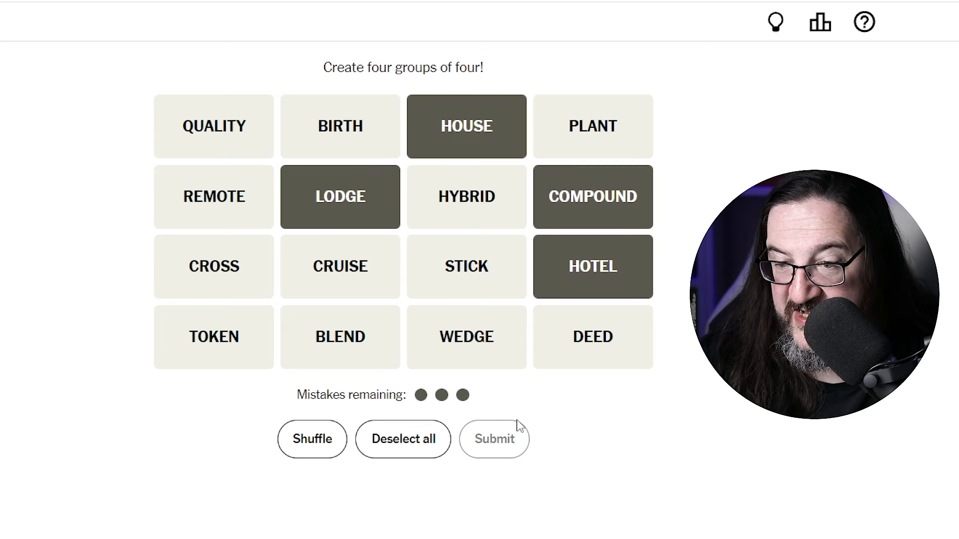
pyautogui.click(402, 440)
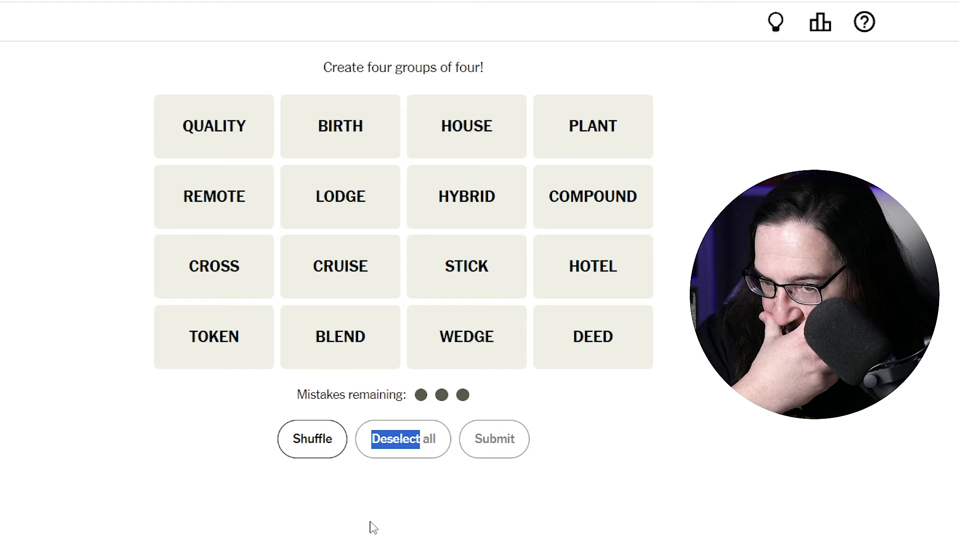
# - Submit BLEND, COMPOUND, CROSS and HYBRID as the yellow COMPOSITE group
pyautogui.click(466, 197)
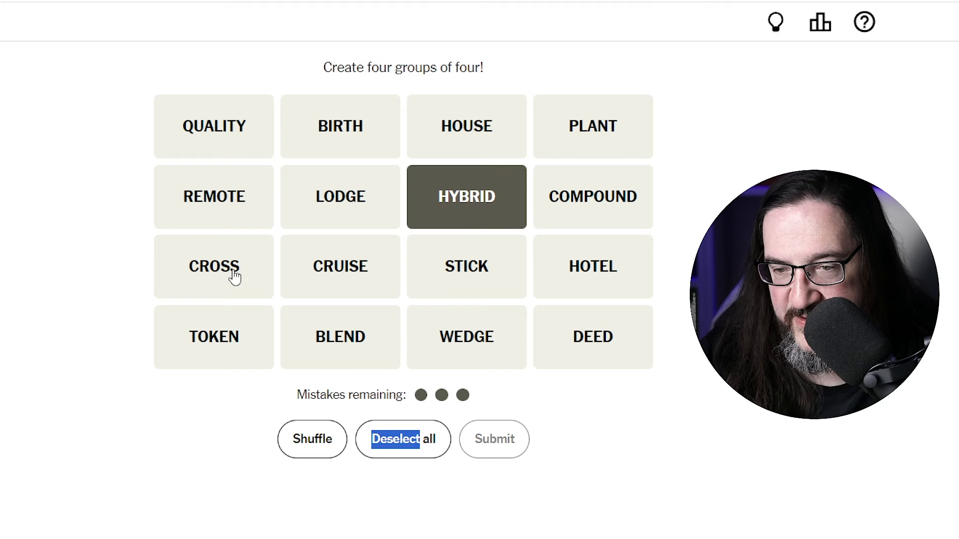
pyautogui.click(340, 337)
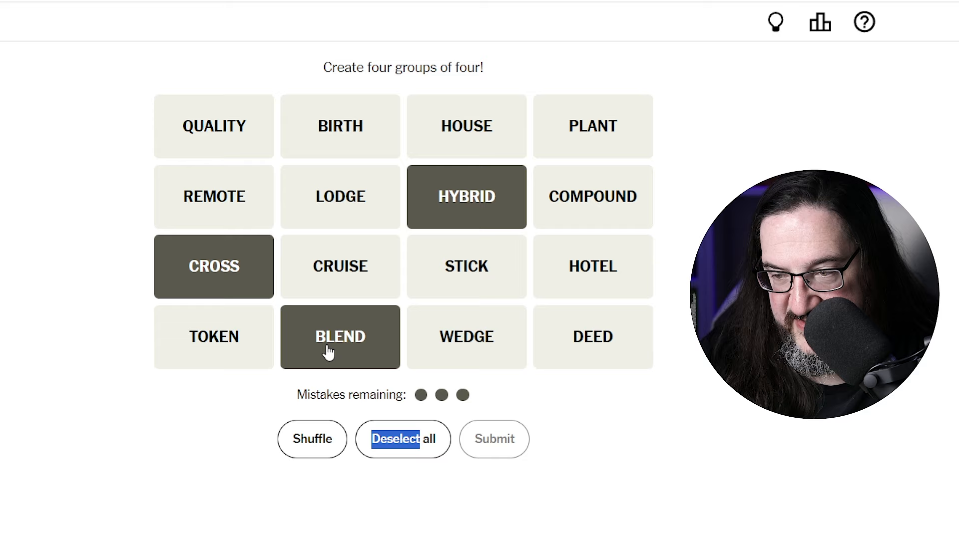
pyautogui.moveTo(604, 229)
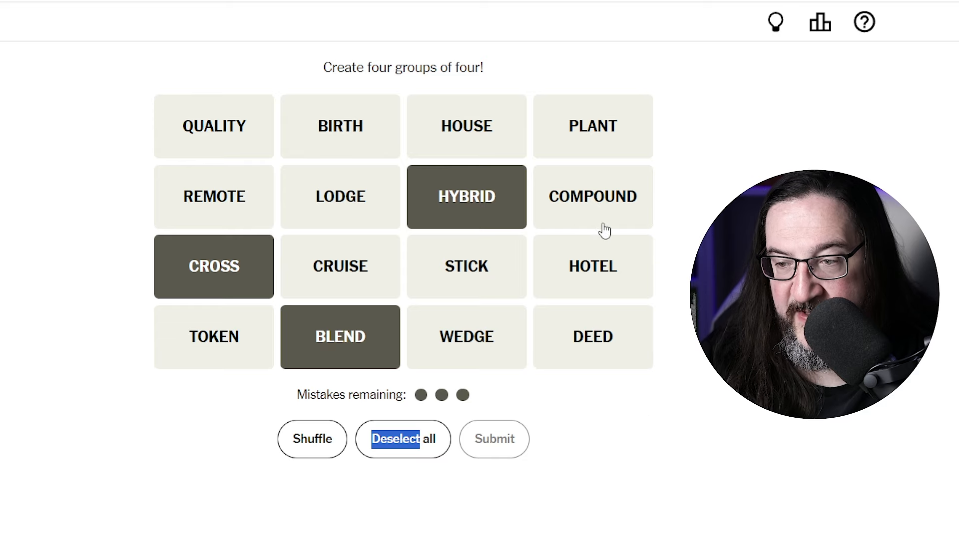
pyautogui.click(592, 197)
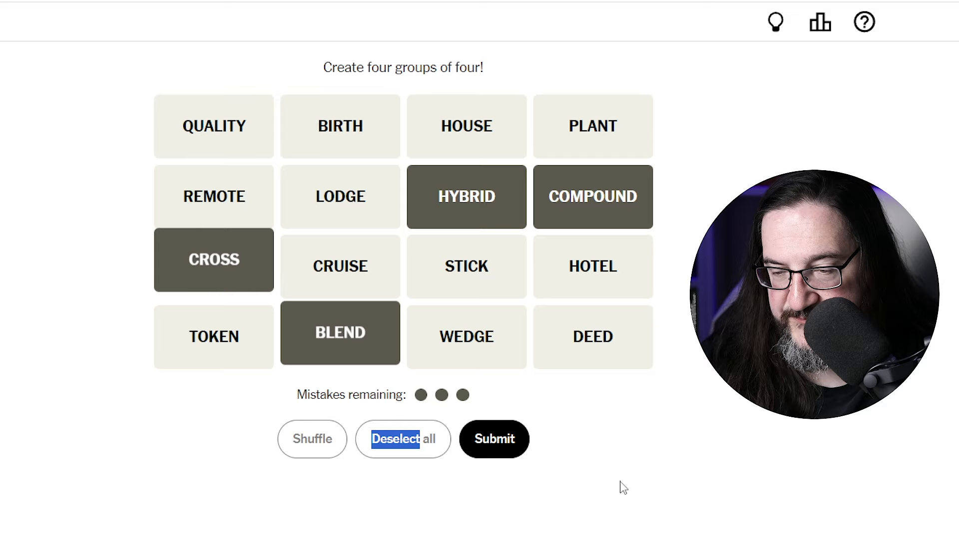
pyautogui.click(493, 439)
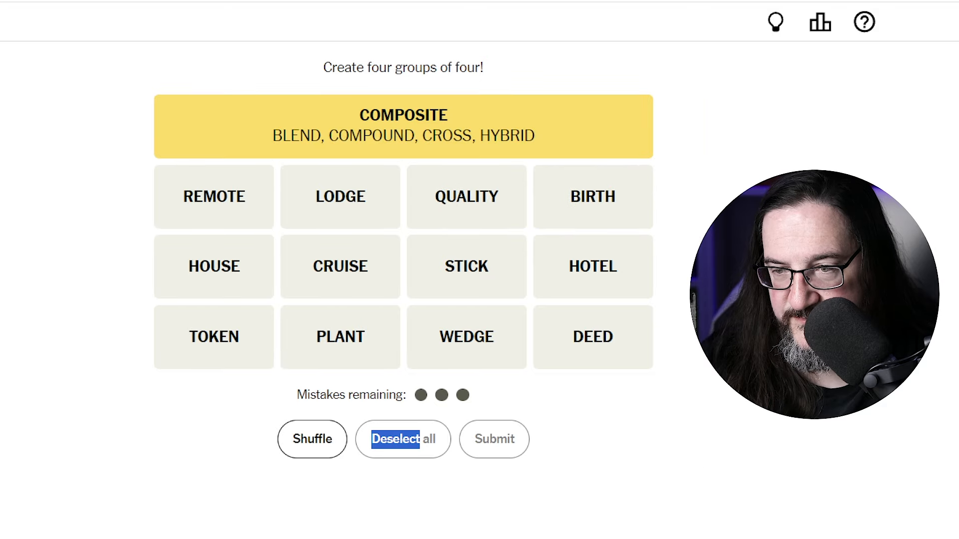
pyautogui.moveTo(672, 128)
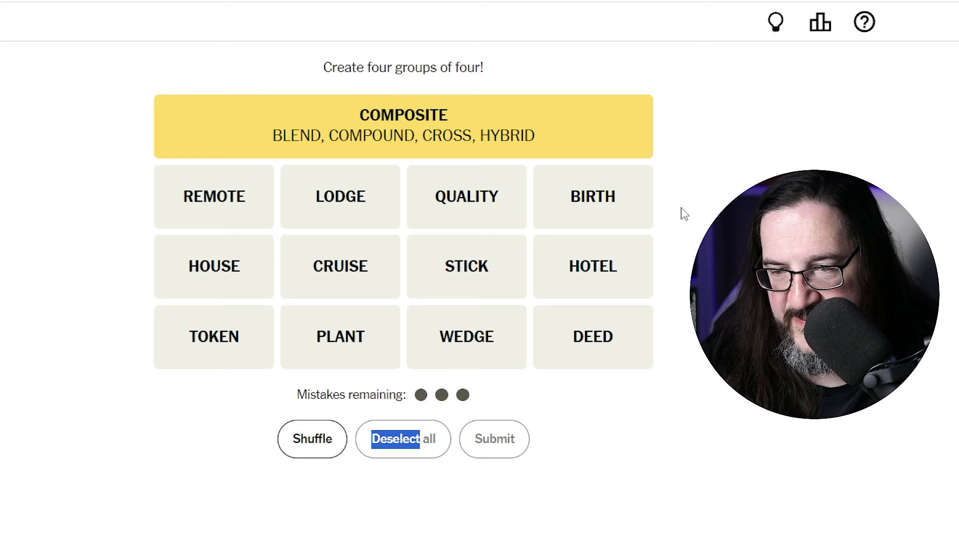
pyautogui.moveTo(317, 243)
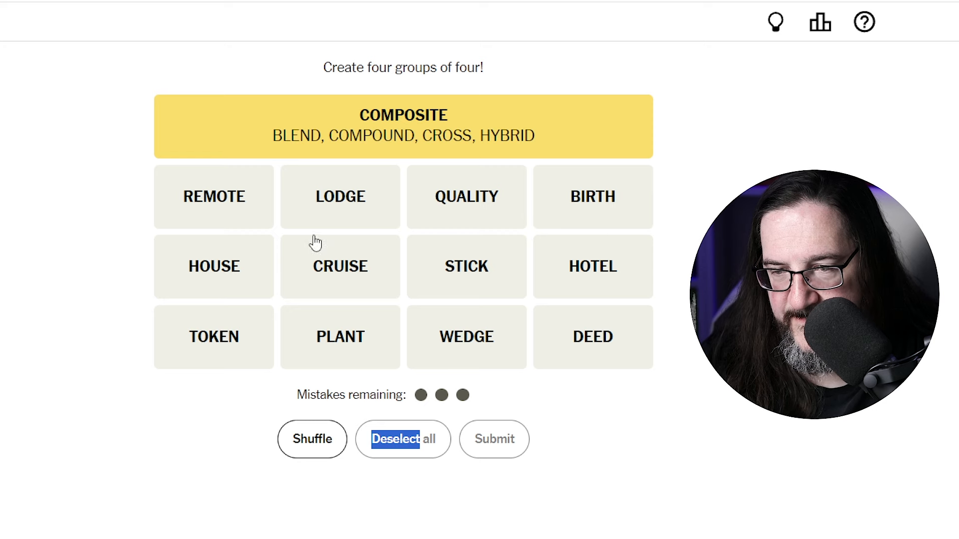
# - Submit BIRTH, CRUISE, QUALITY and REMOTE as the purple ___ CONTROL group
pyautogui.click(214, 197)
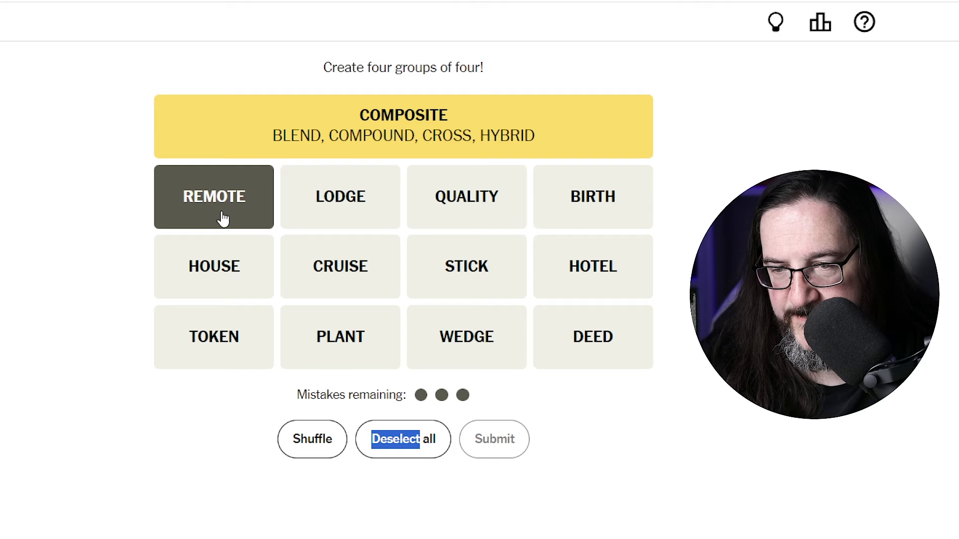
pyautogui.moveTo(339, 266)
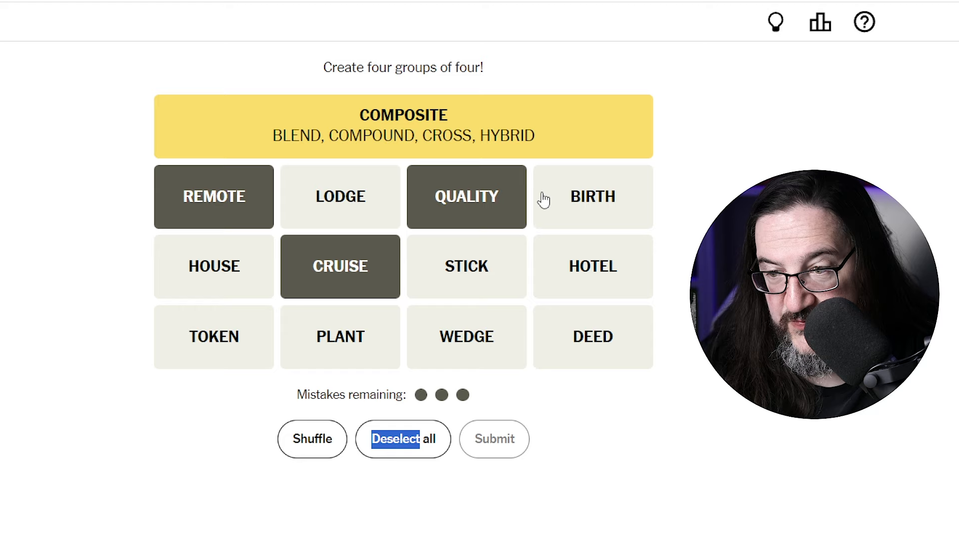
pyautogui.click(593, 196)
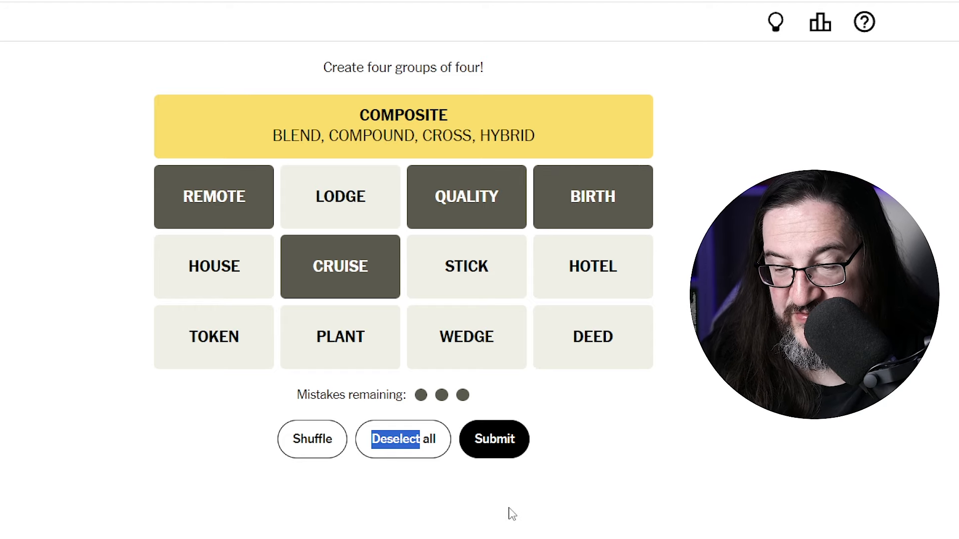
pyautogui.moveTo(597, 470)
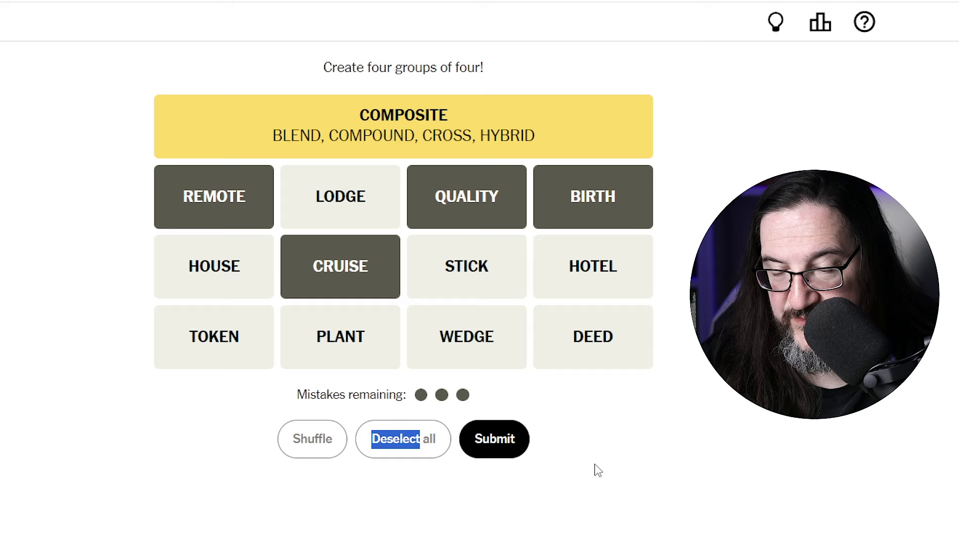
pyautogui.click(492, 440)
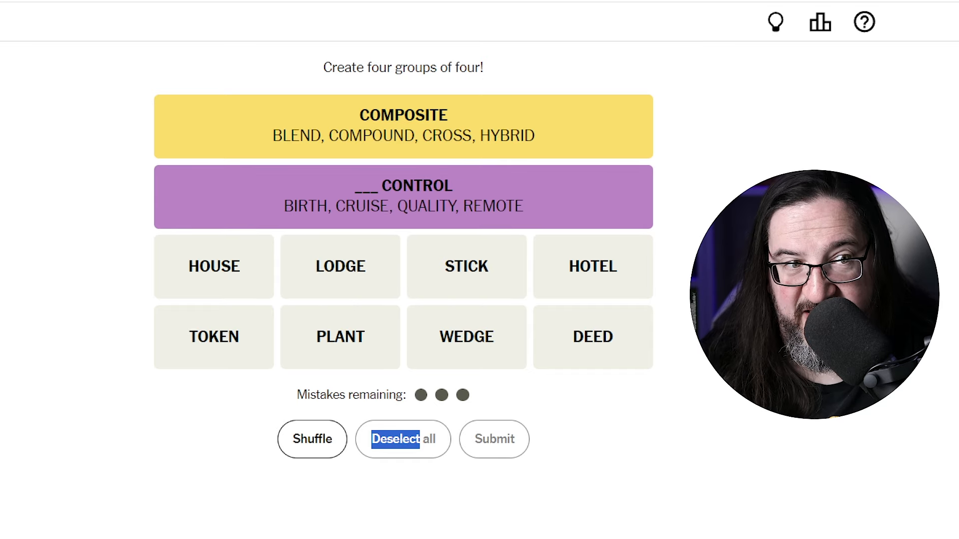
pyautogui.moveTo(685, 289)
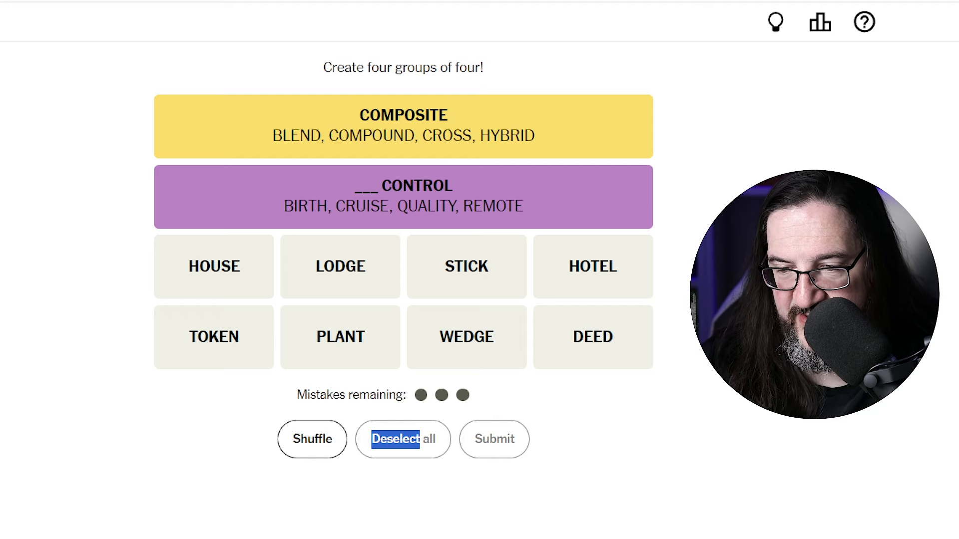
pyautogui.moveTo(684, 349)
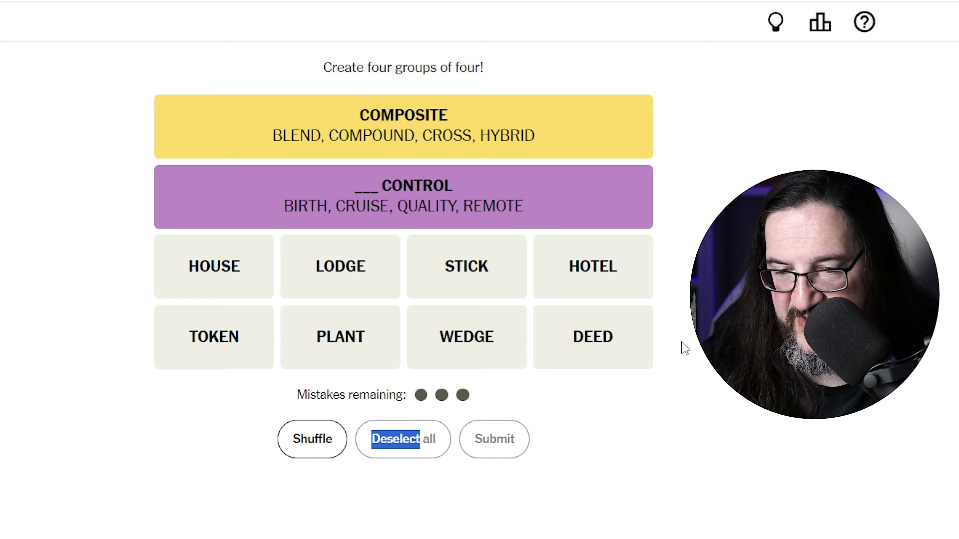
pyautogui.moveTo(161, 422)
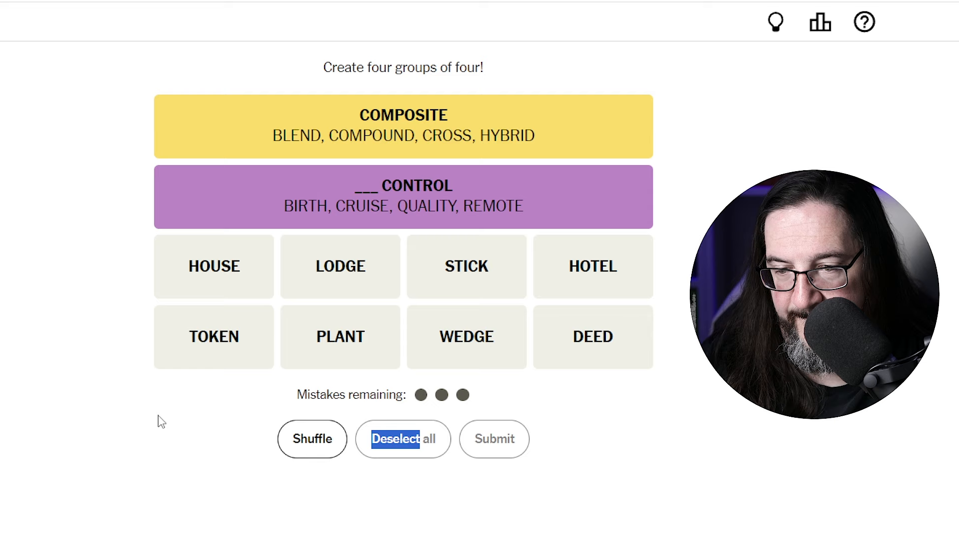
pyautogui.moveTo(196, 422)
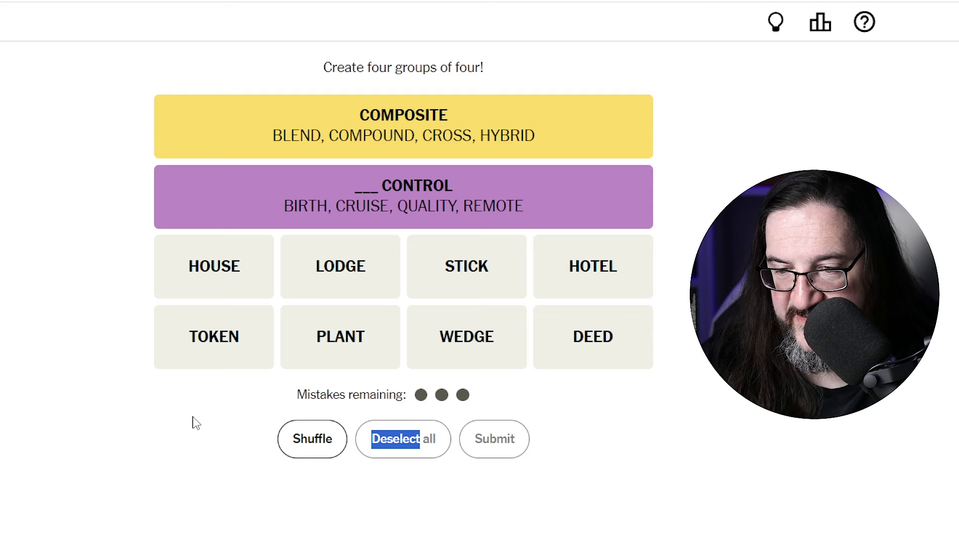
pyautogui.moveTo(430, 366)
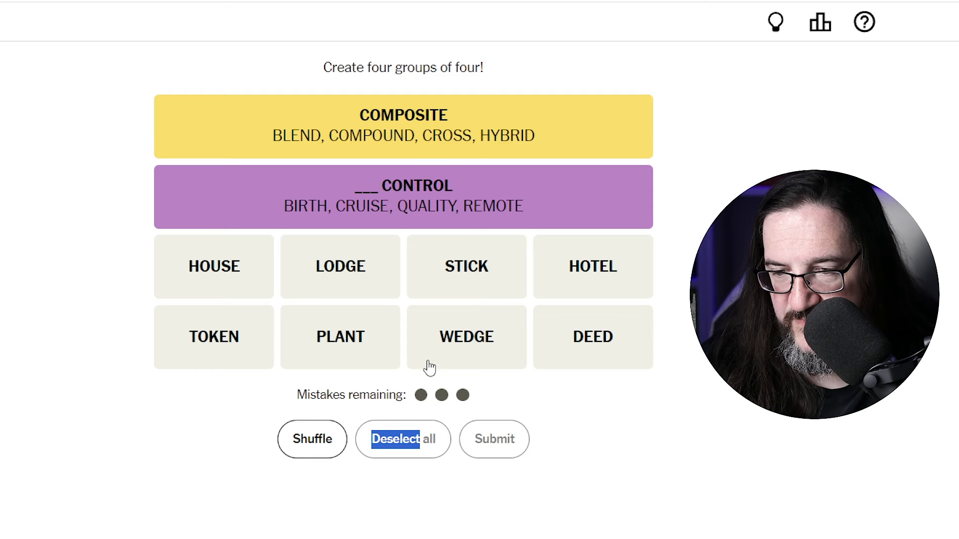
pyautogui.moveTo(482, 354)
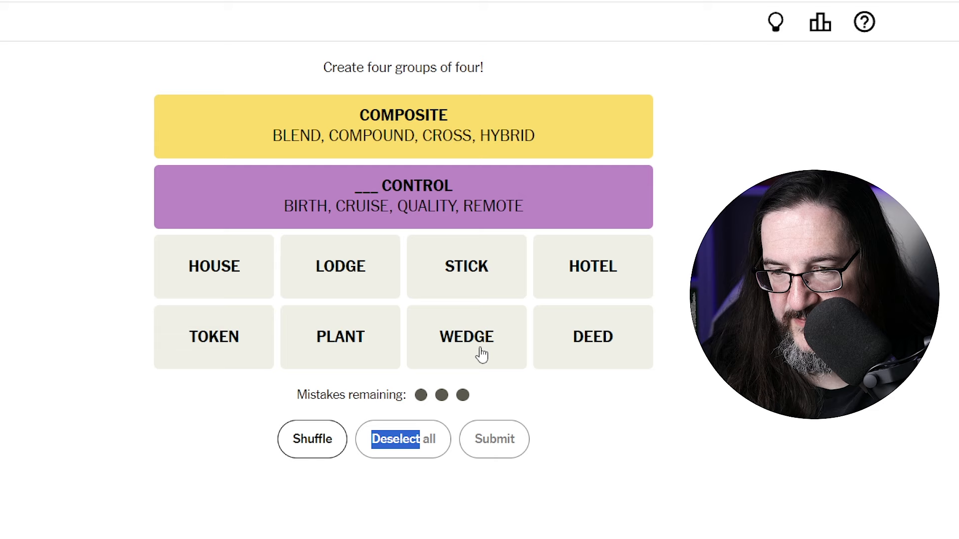
pyautogui.click(466, 337)
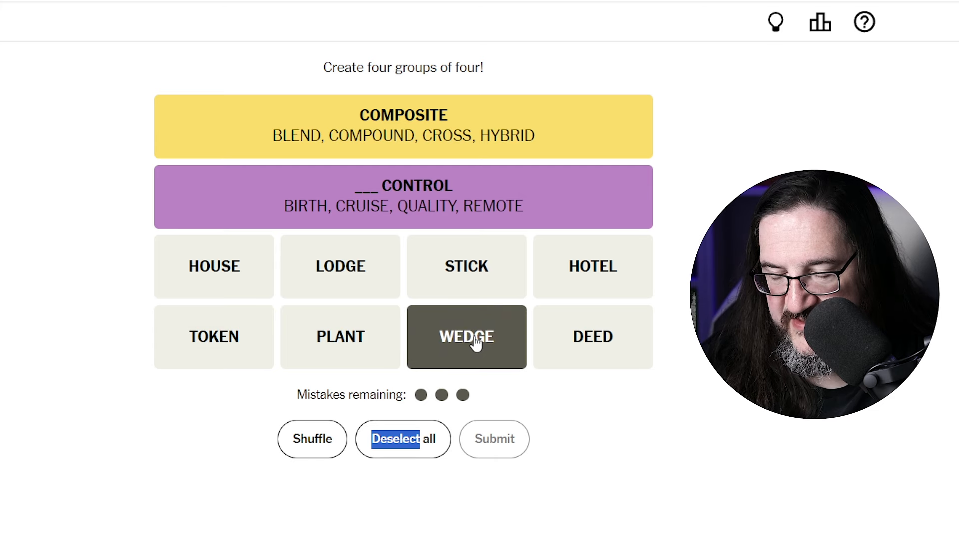
pyautogui.click(466, 336)
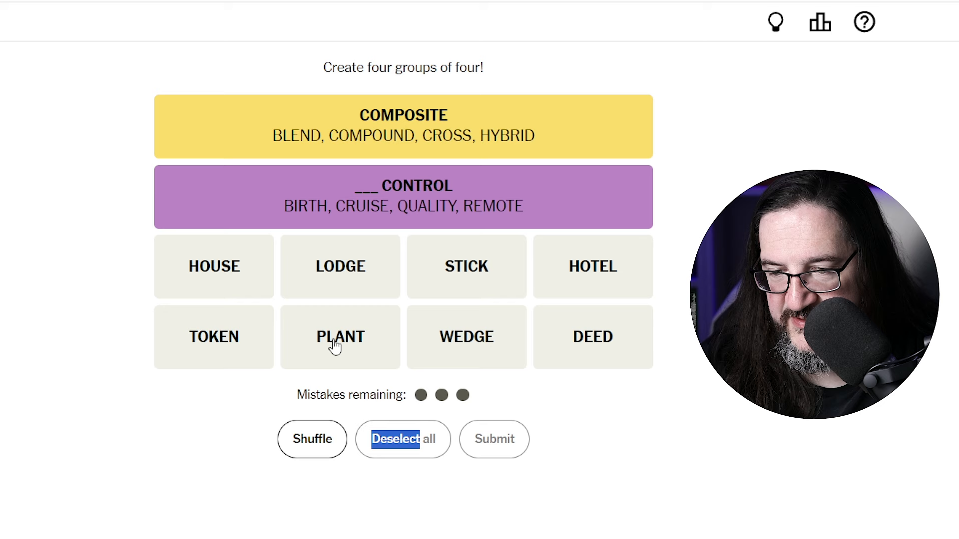
pyautogui.click(339, 337)
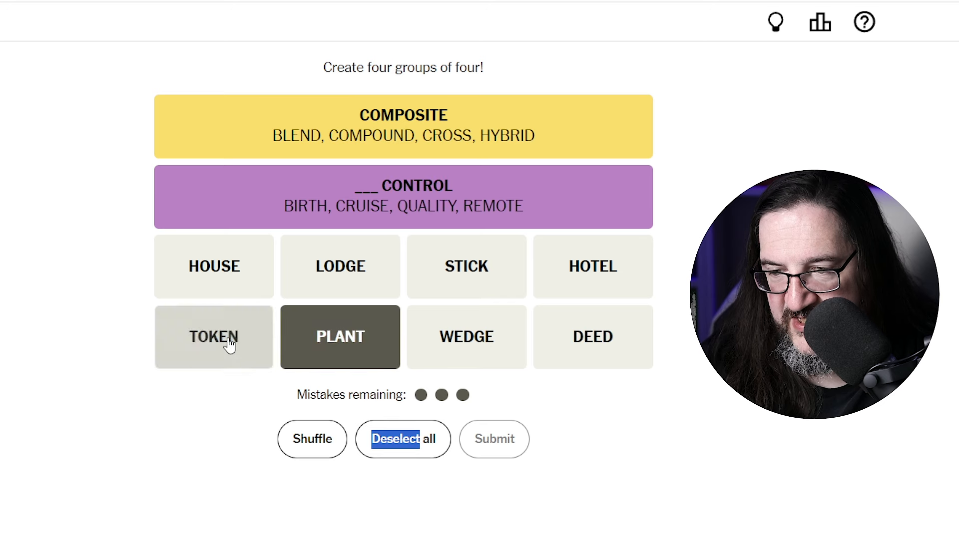
pyautogui.click(213, 336)
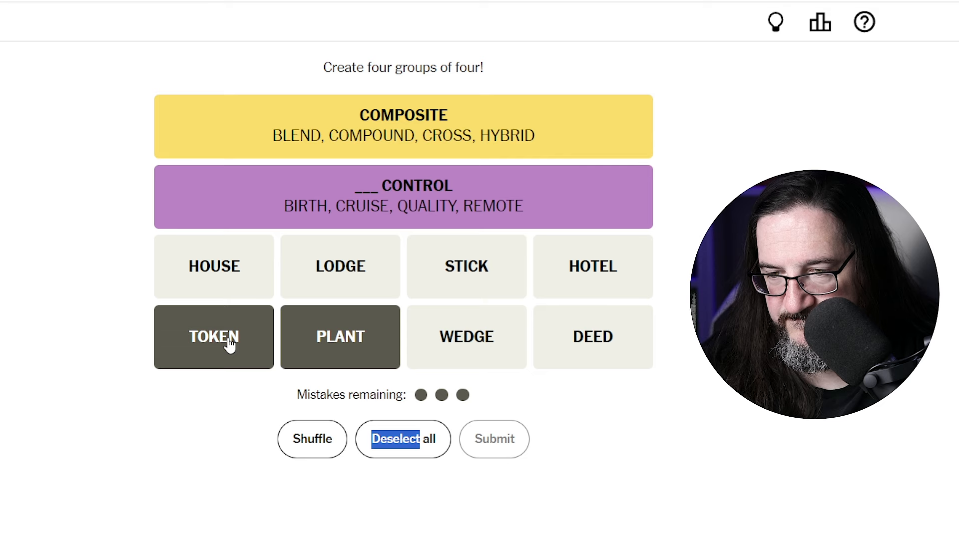
pyautogui.moveTo(332, 355)
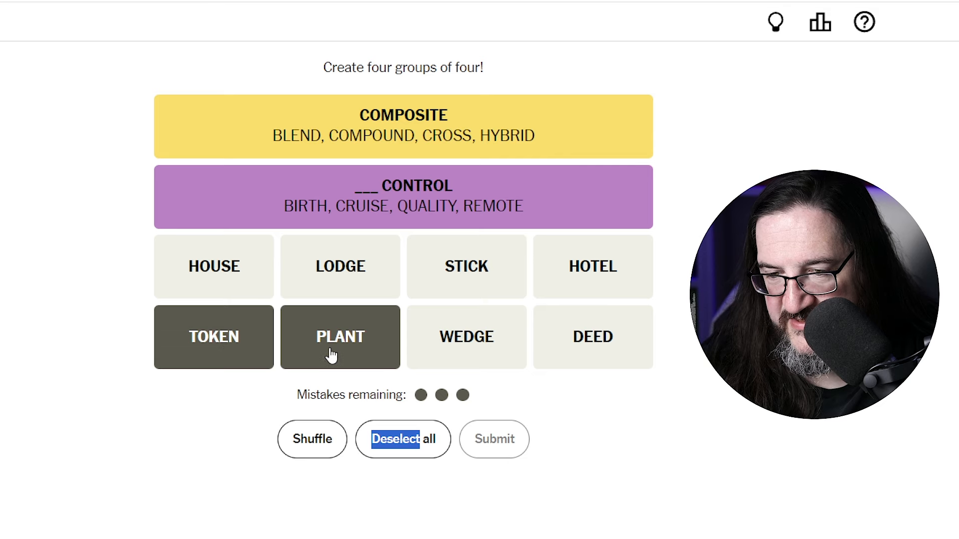
pyautogui.click(402, 440)
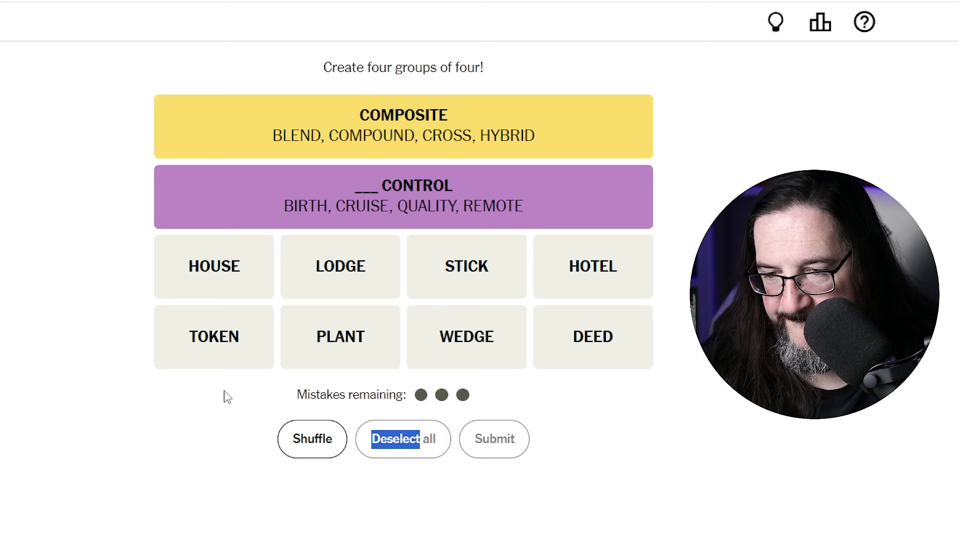
pyautogui.moveTo(609, 387)
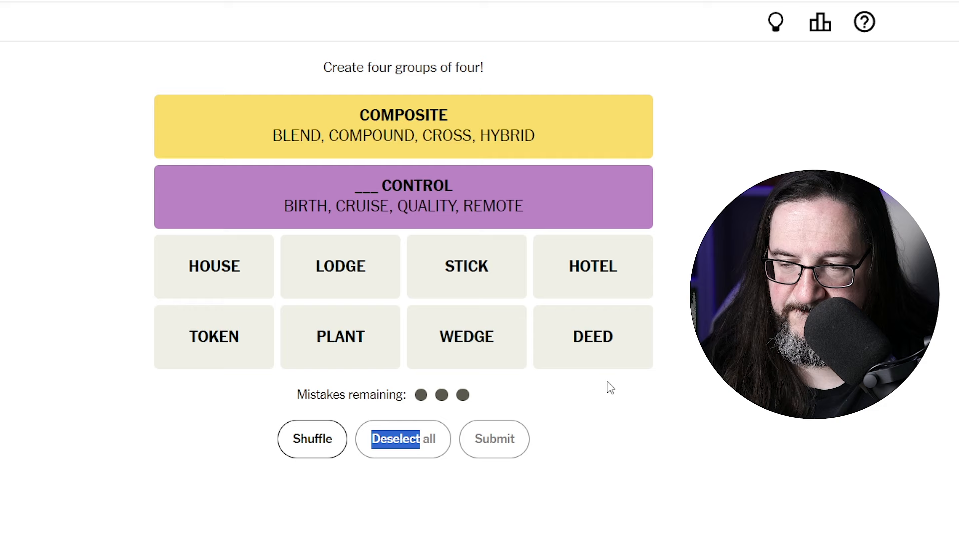
pyautogui.moveTo(590, 392)
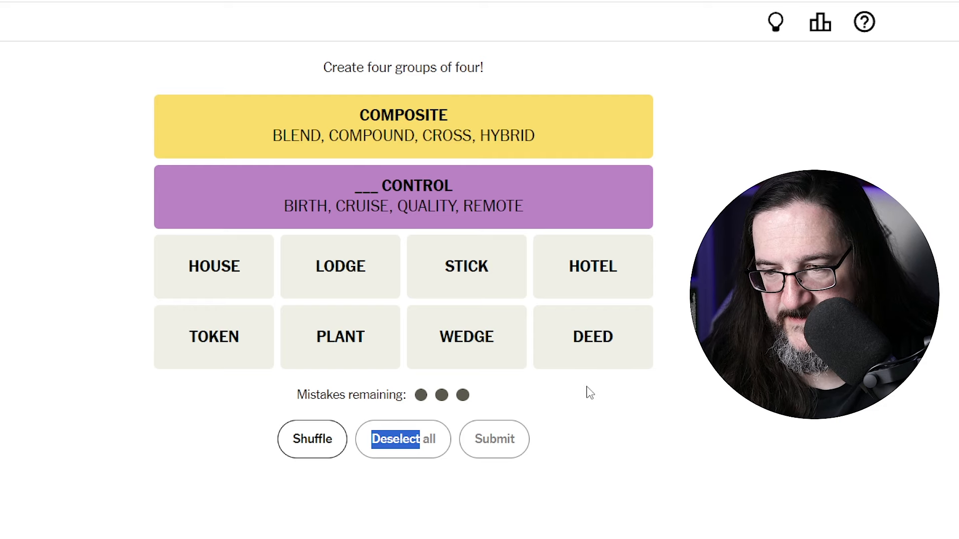
pyautogui.moveTo(600, 385)
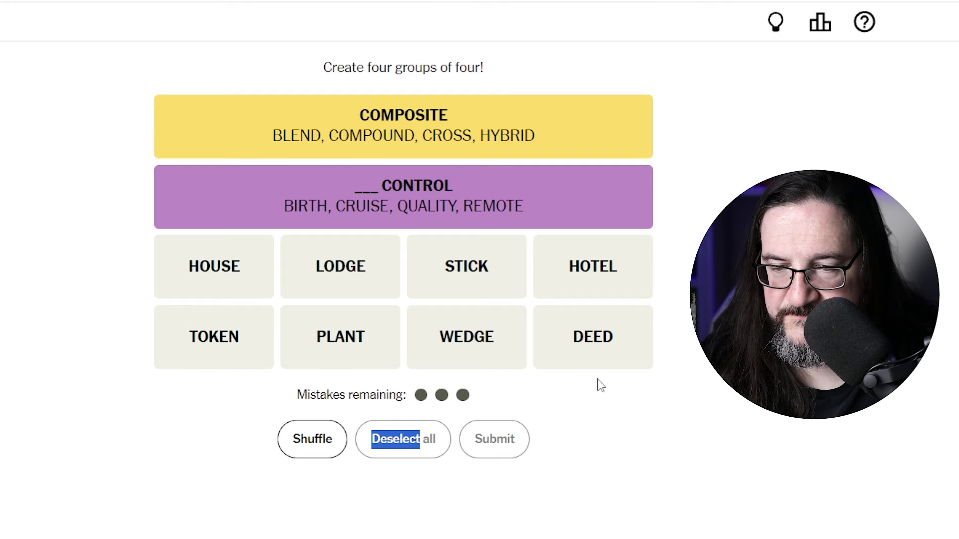
# - Pick HOUSE, LODGE and HOTEL, then deselect all to clear the guess
pyautogui.click(339, 266)
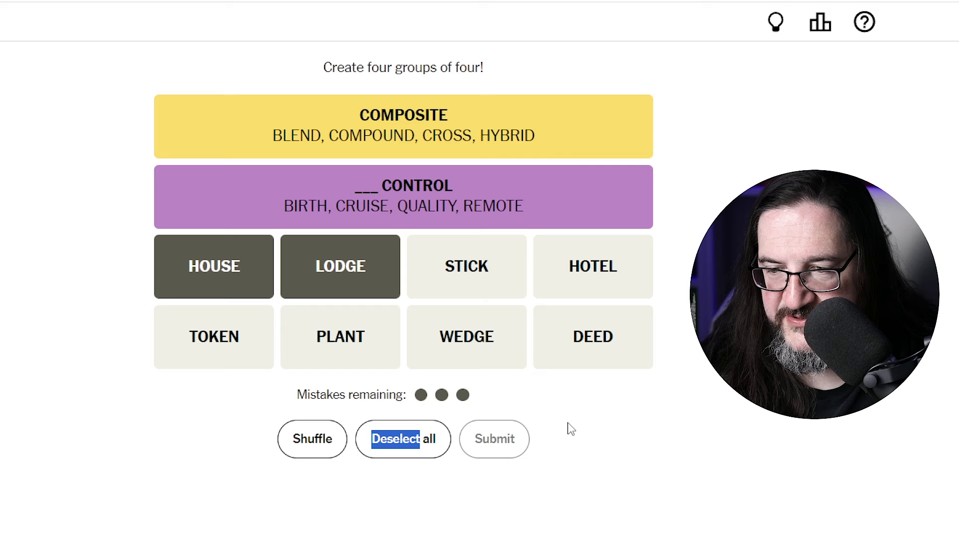
pyautogui.moveTo(608, 289)
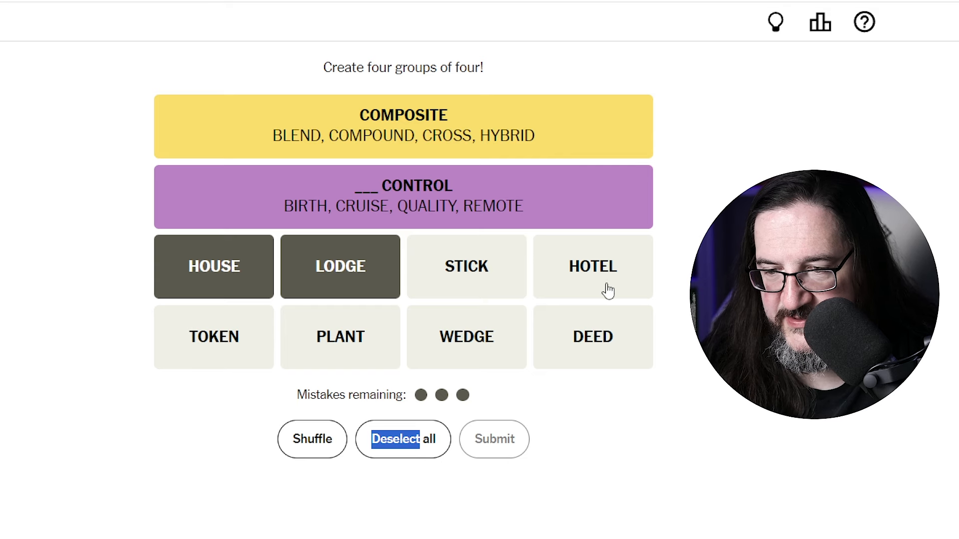
pyautogui.click(592, 265)
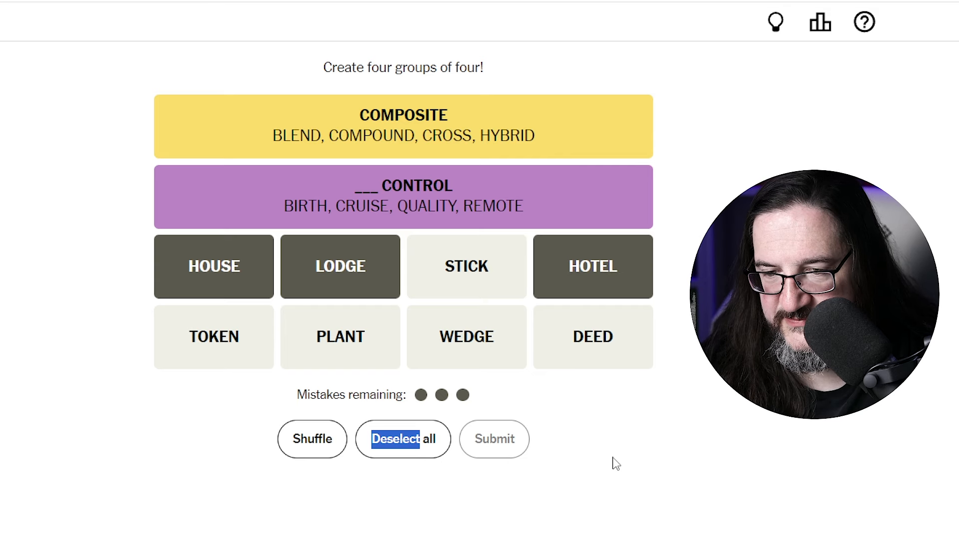
pyautogui.moveTo(440, 457)
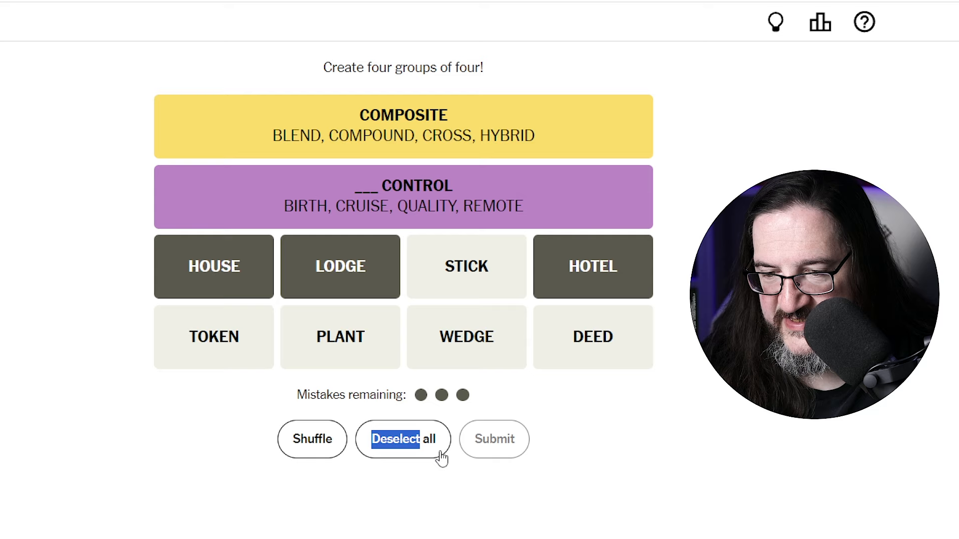
pyautogui.click(402, 440)
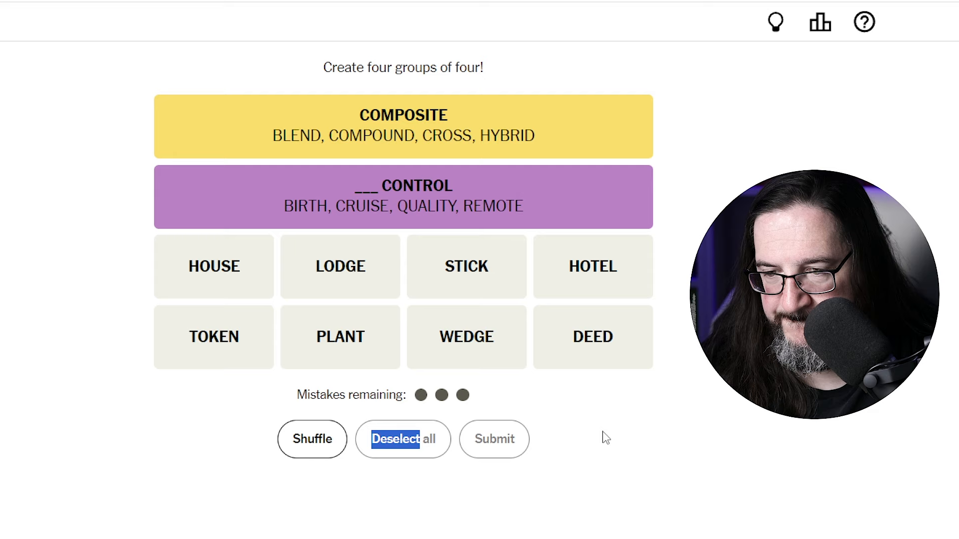
# - Submit STICK, WEDGE, PLANT and LODGE as the green EMBED group
pyautogui.click(467, 265)
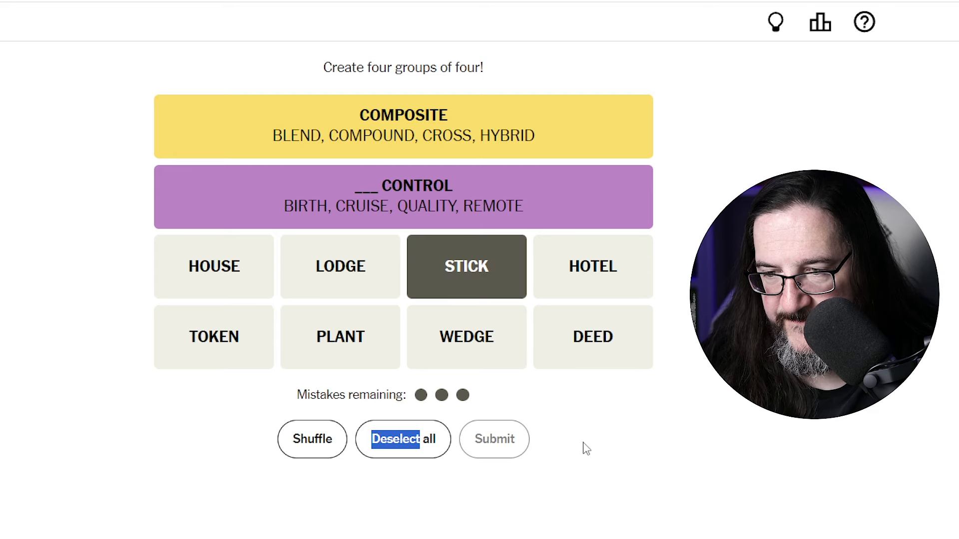
pyautogui.click(467, 337)
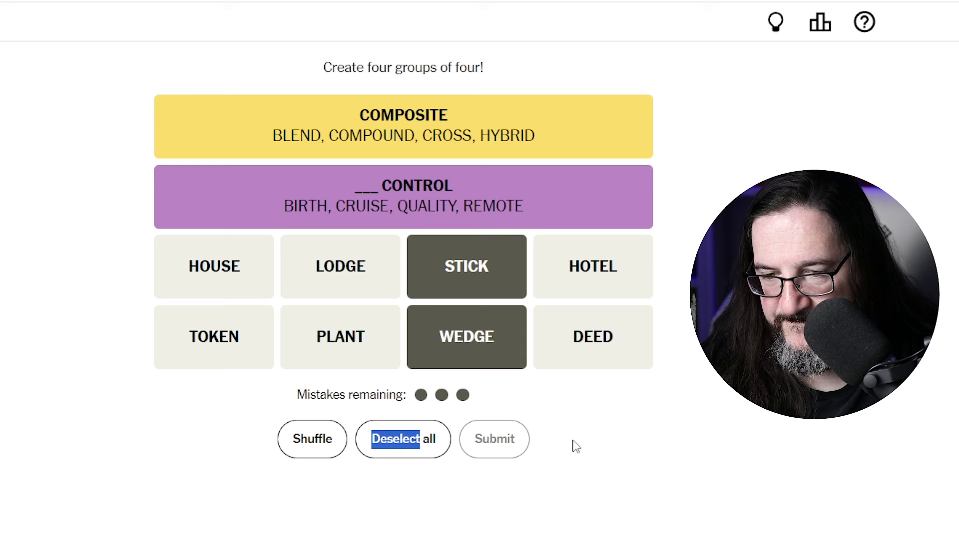
pyautogui.moveTo(361, 342)
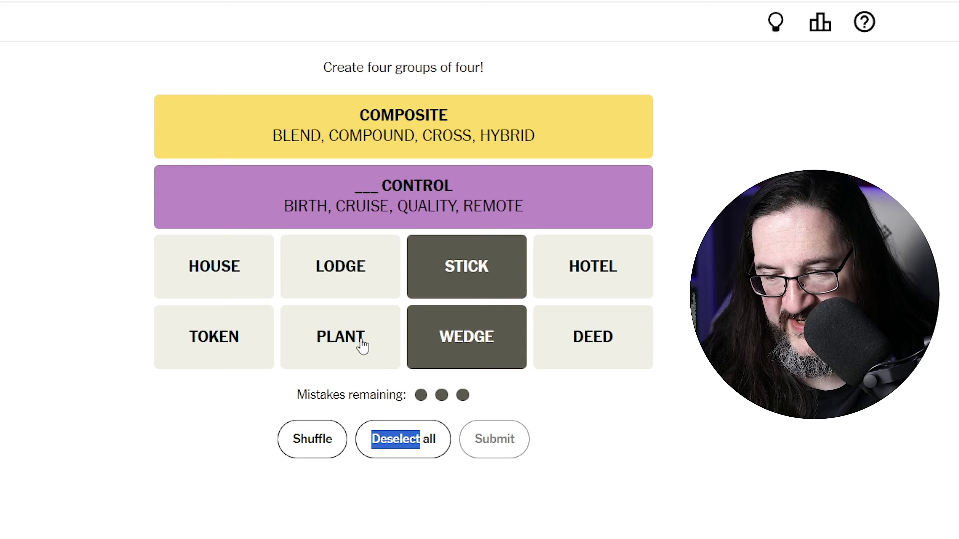
pyautogui.moveTo(358, 342)
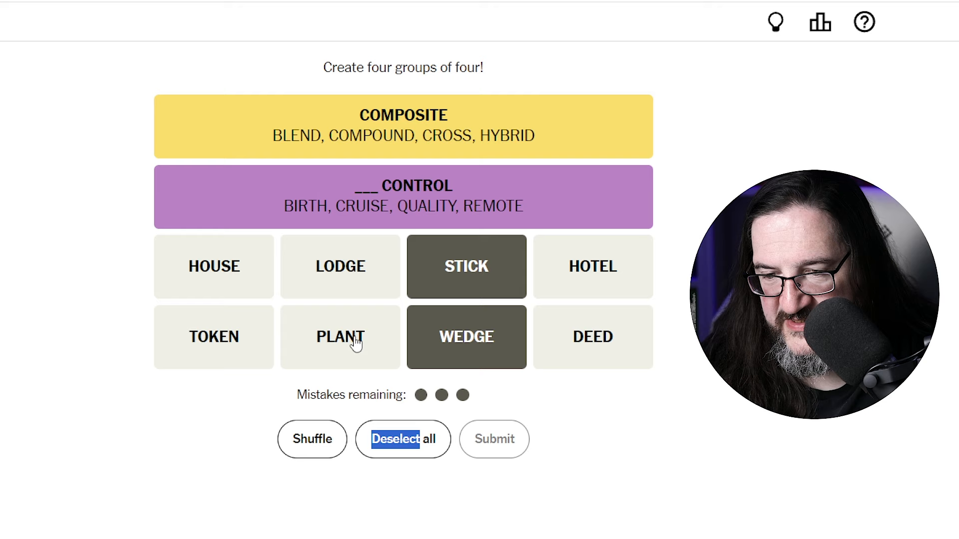
pyautogui.click(339, 337)
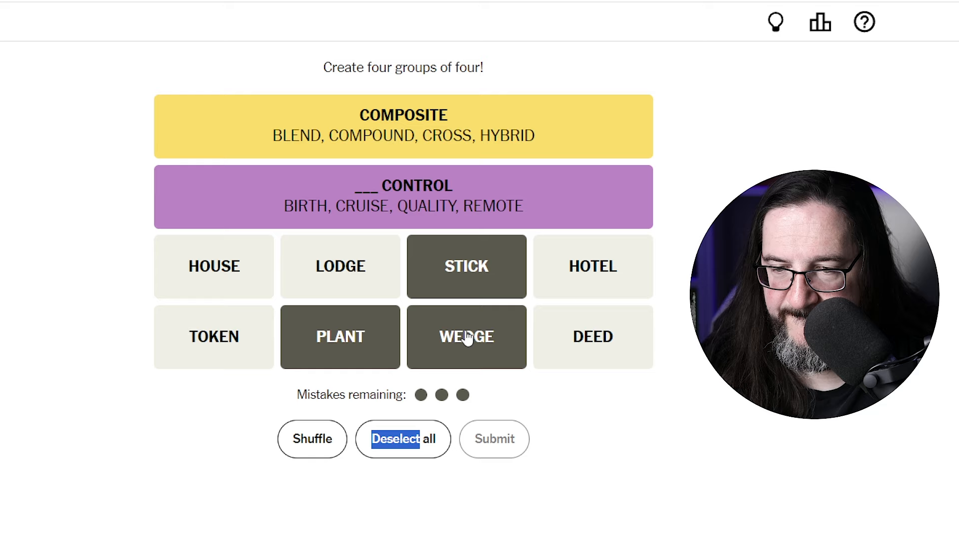
pyautogui.click(339, 266)
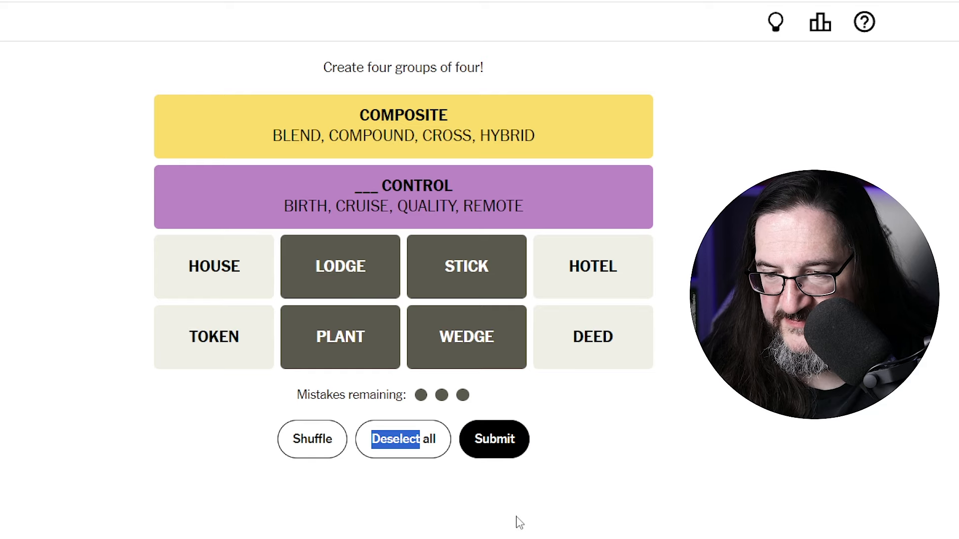
pyautogui.moveTo(341, 271)
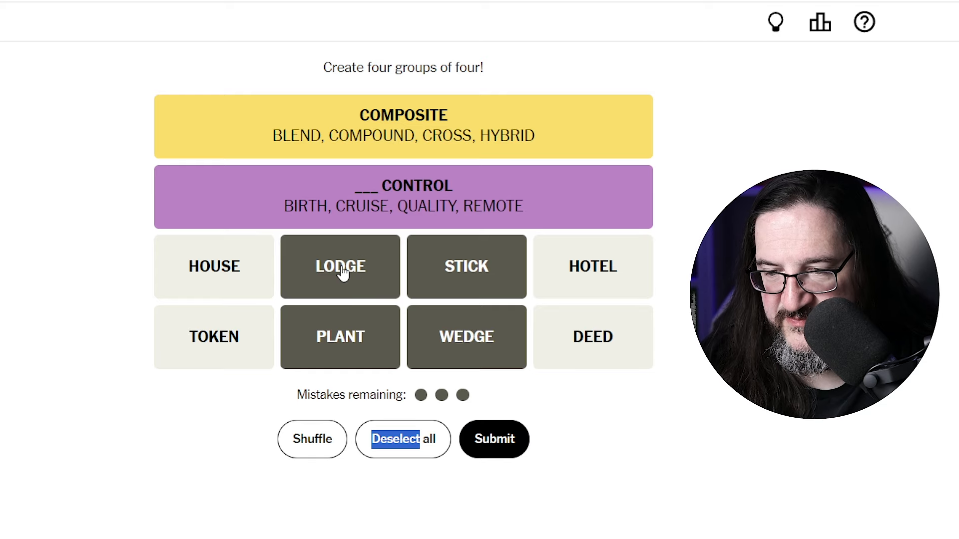
pyautogui.moveTo(331, 361)
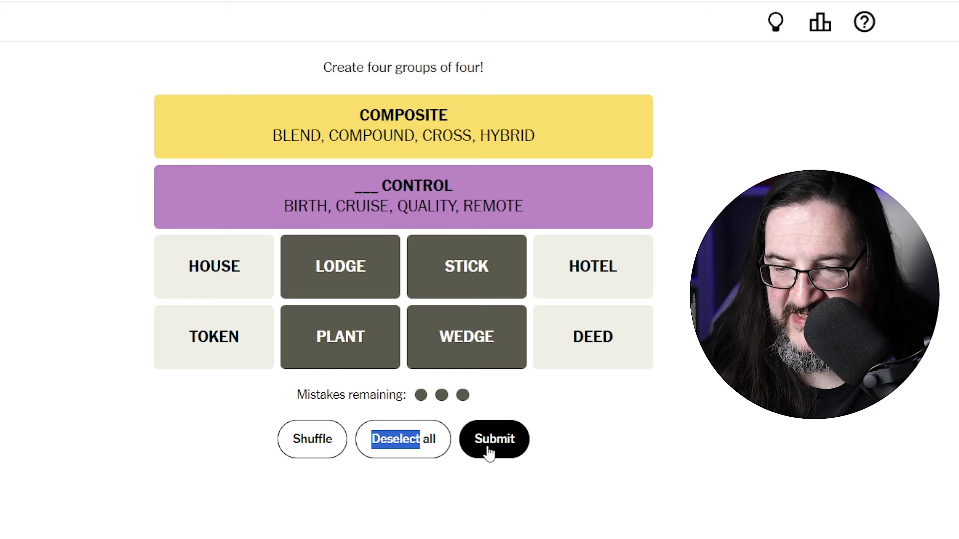
pyautogui.moveTo(501, 507)
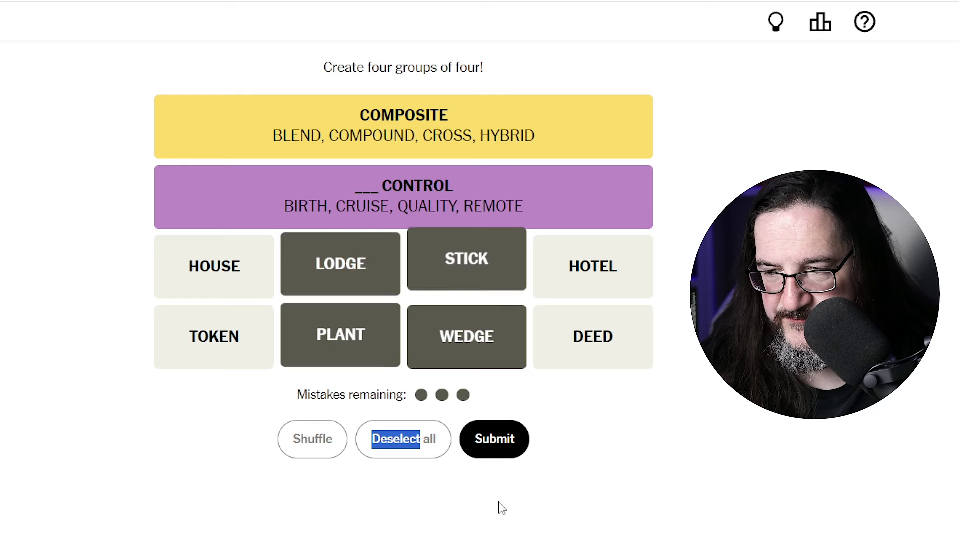
pyautogui.click(494, 440)
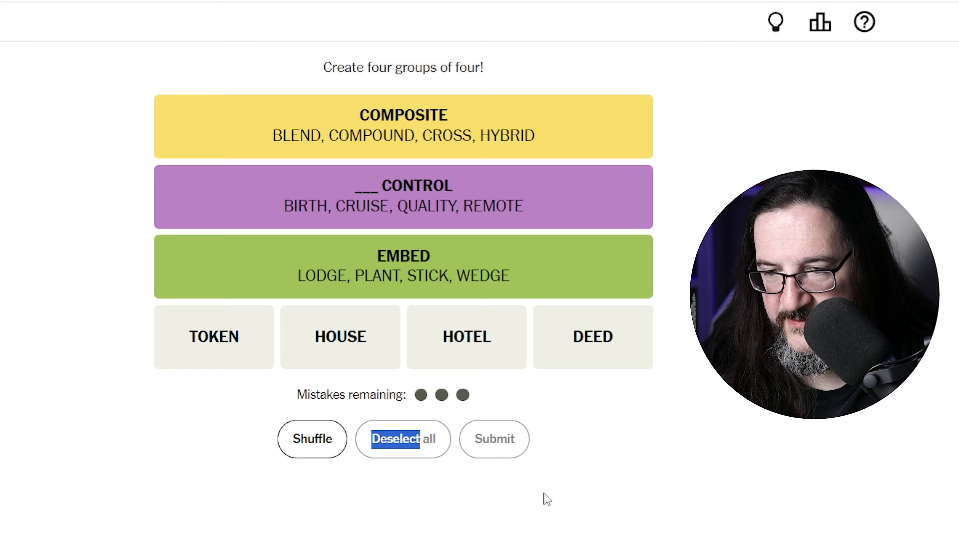
pyautogui.moveTo(697, 171)
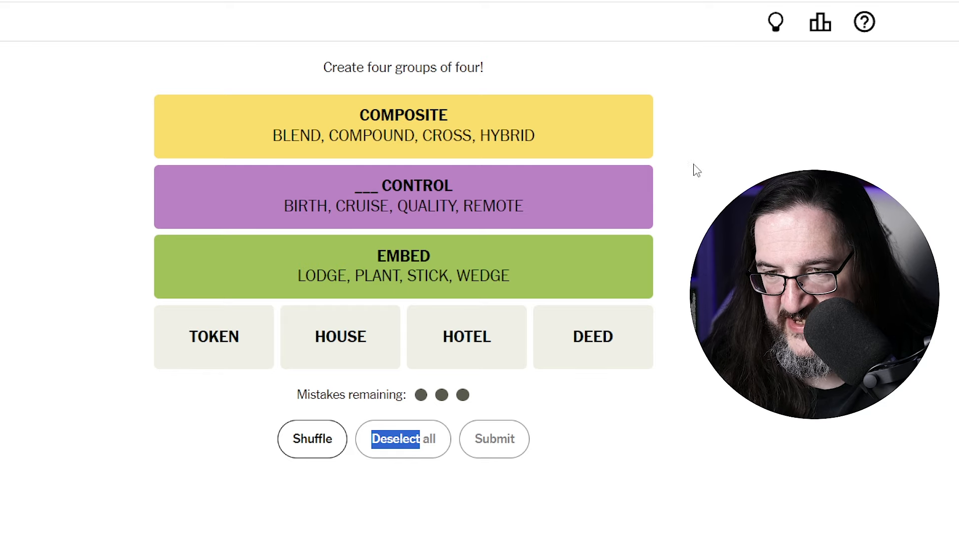
pyautogui.moveTo(571, 312)
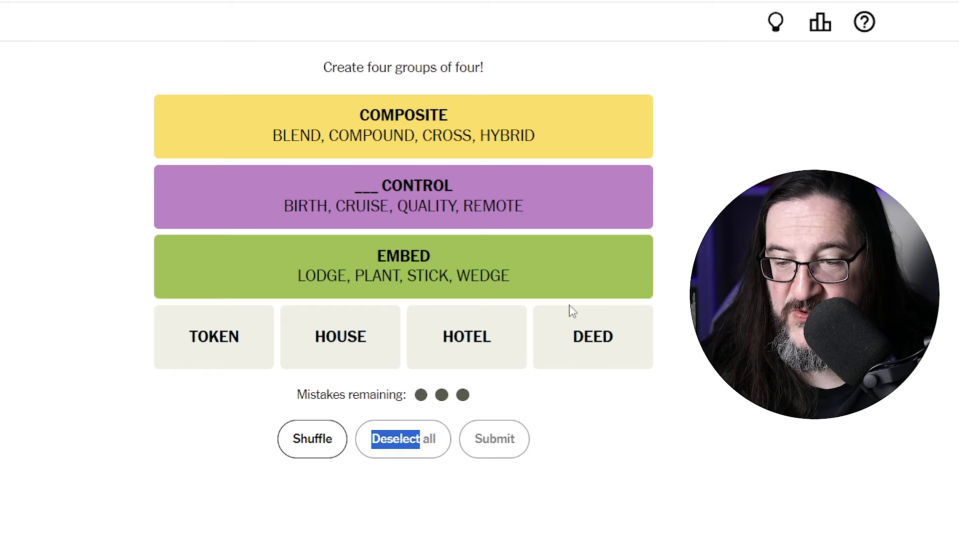
# - Submit TOKEN, HOUSE, HOTEL and DEED as the final group and view results
pyautogui.click(214, 337)
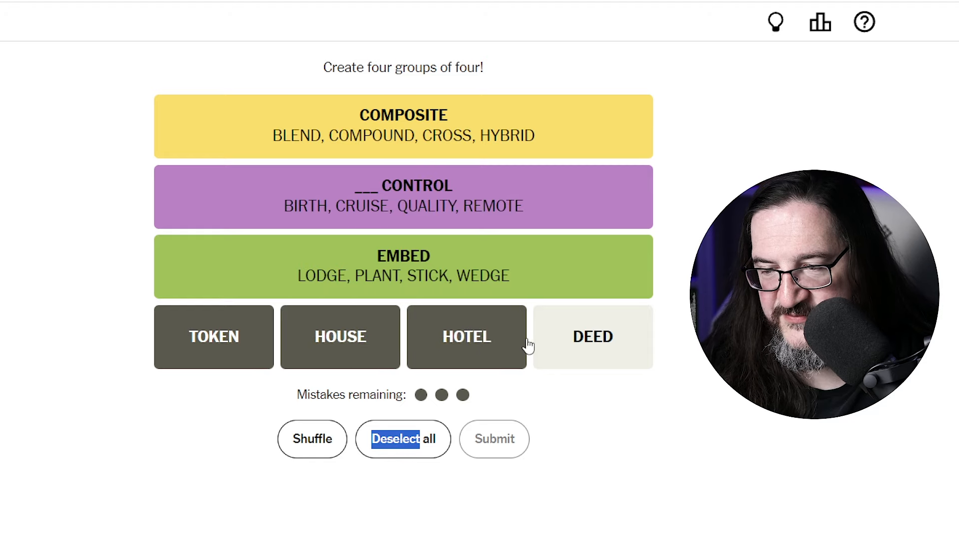
pyautogui.click(593, 336)
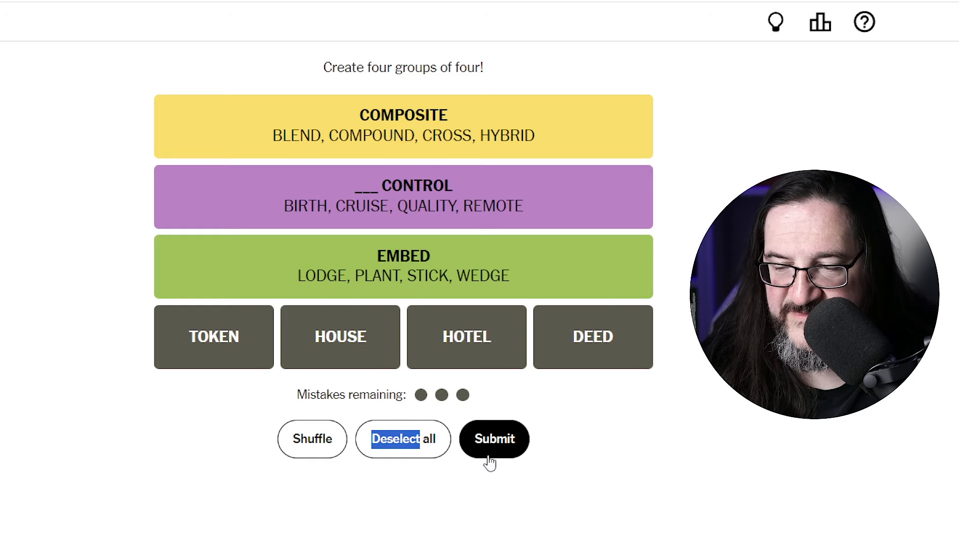
pyautogui.click(492, 439)
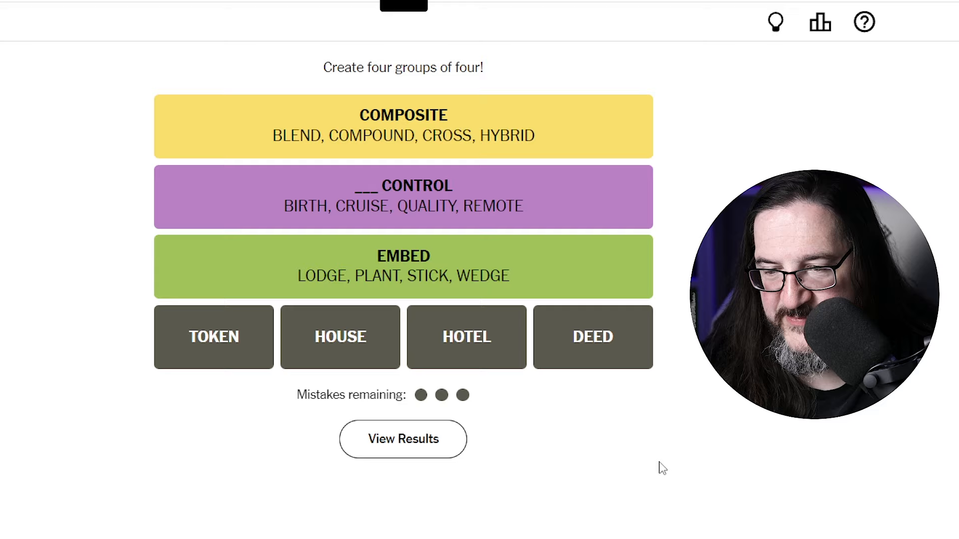
pyautogui.click(402, 439)
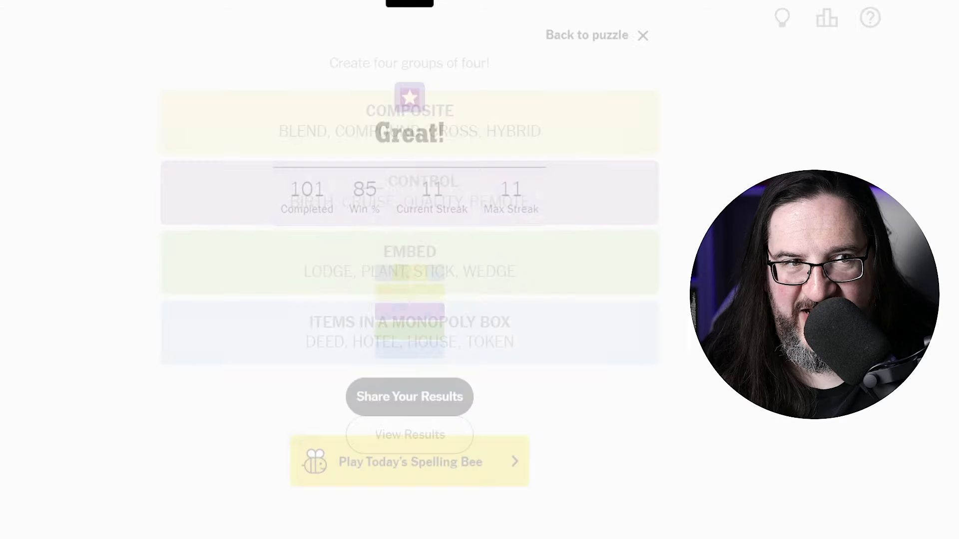
# - Close the results summary to show the completed board with all four groups
pyautogui.click(642, 35)
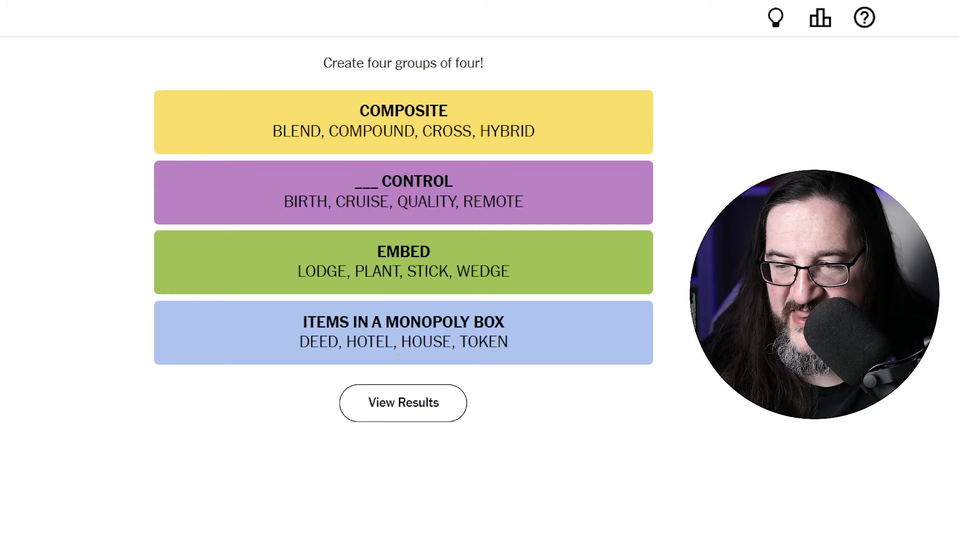
pyautogui.moveTo(341, 313)
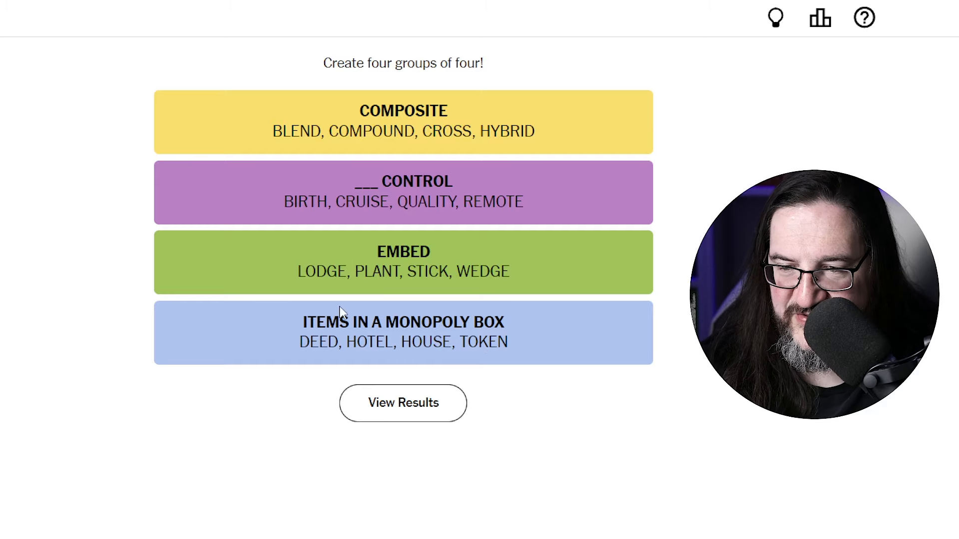